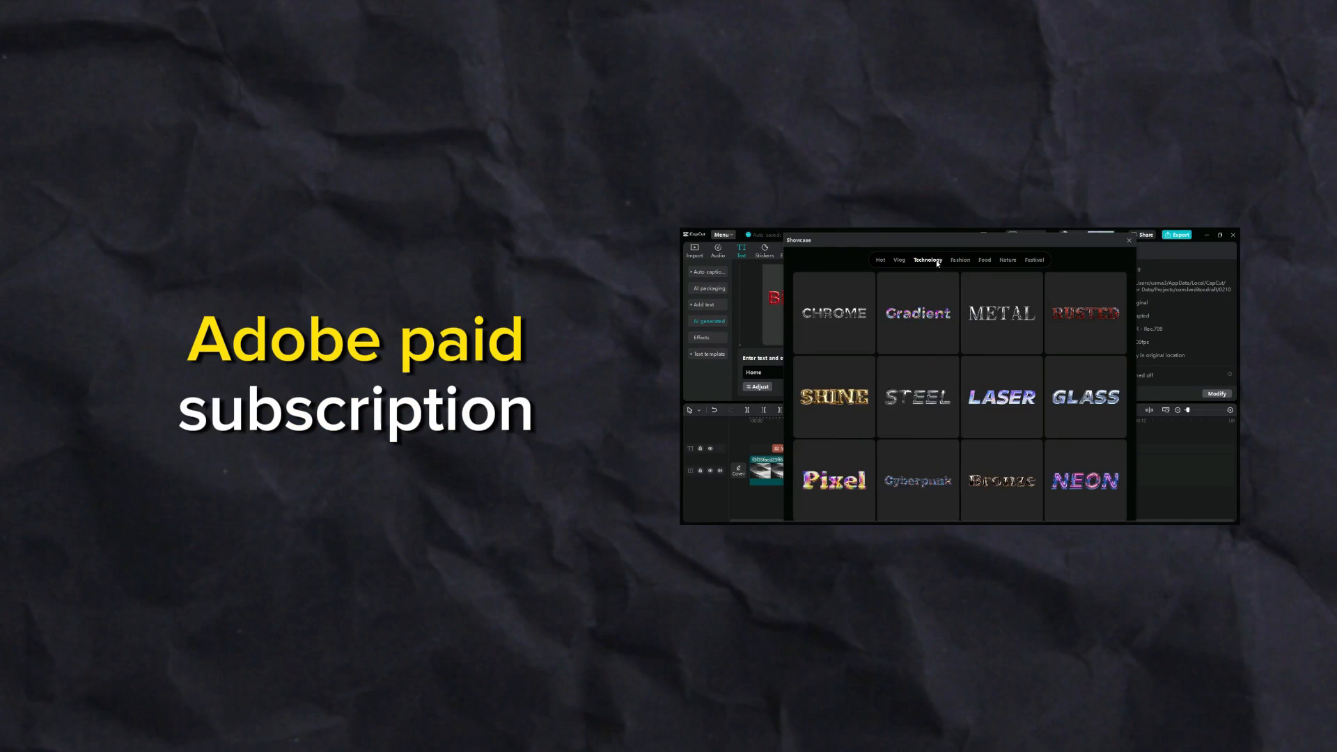
Step: Generate a foggy black-and-white mountain image with AI and add it as a 5-second clip
{"action": "left_click", "coordinate": [1007, 259]}
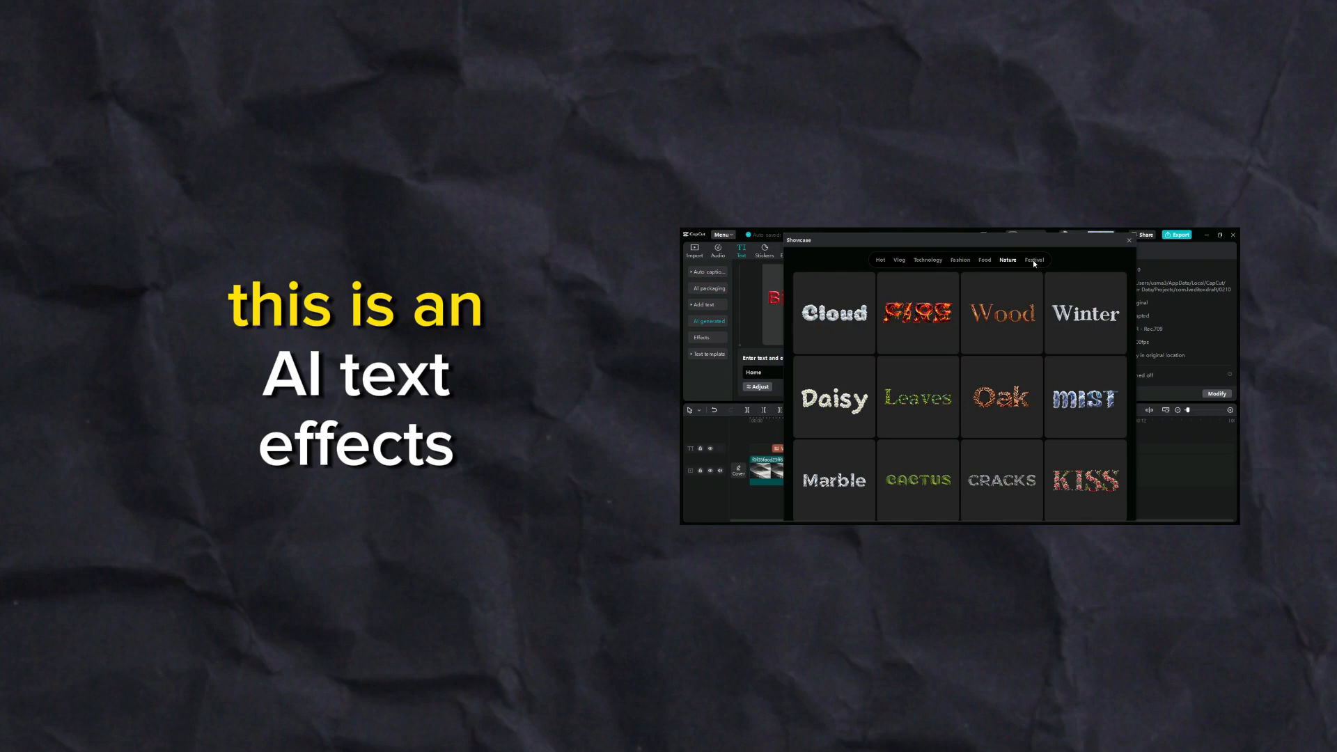
{"action": "left_click", "coordinate": [1128, 239]}
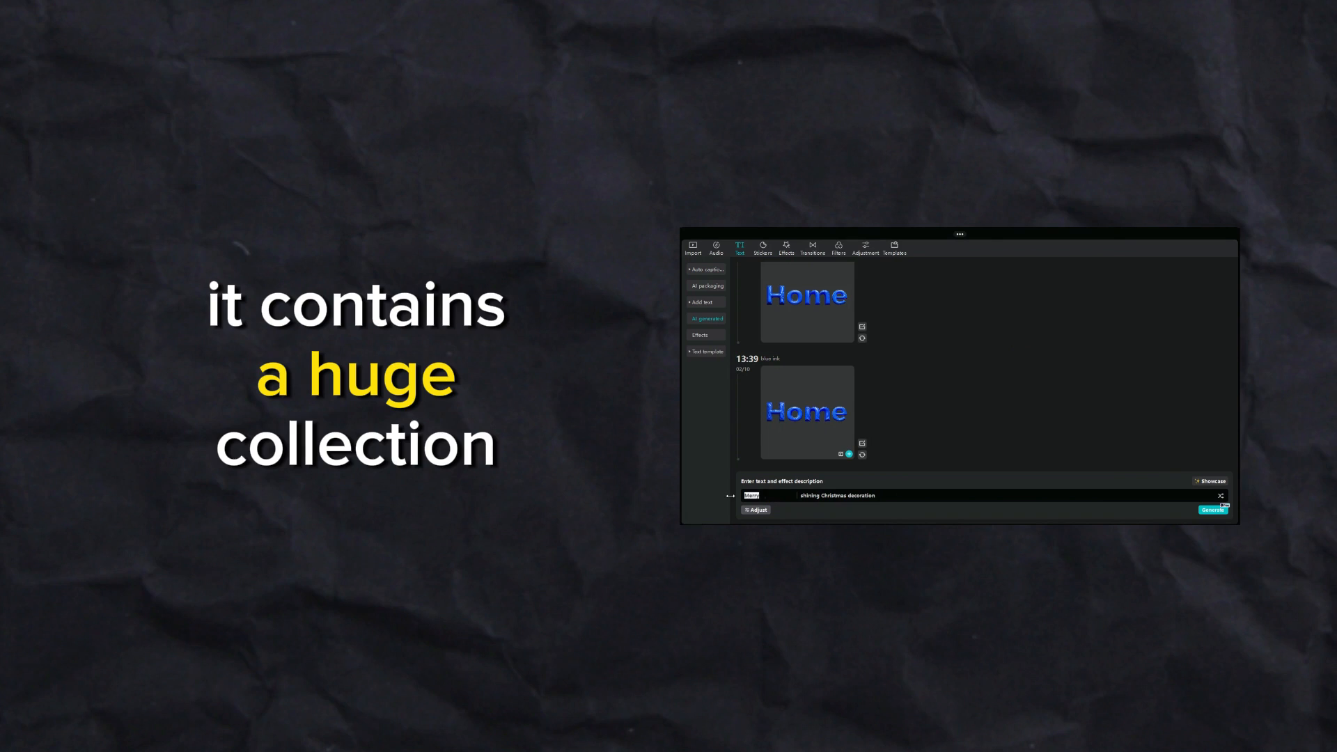
{"action": "left_click", "coordinate": [1211, 481]}
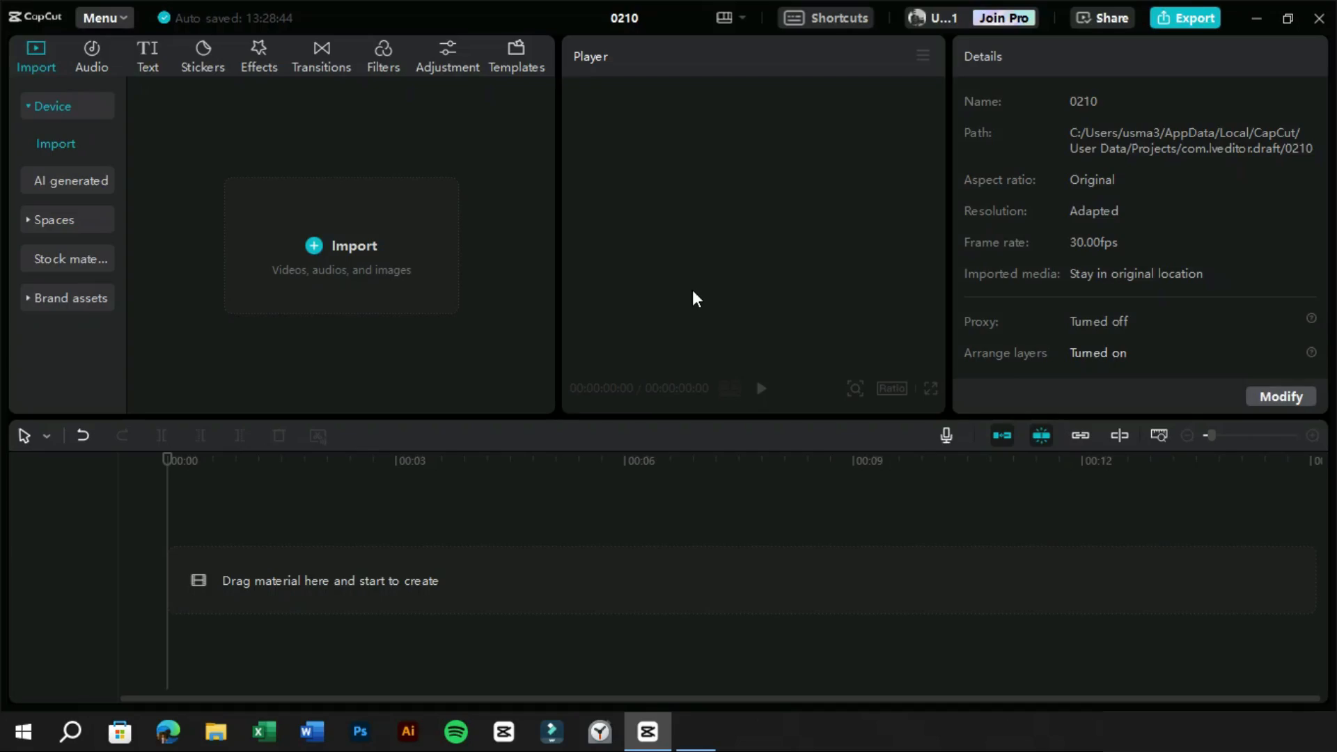
{"action": "left_click", "coordinate": [695, 732]}
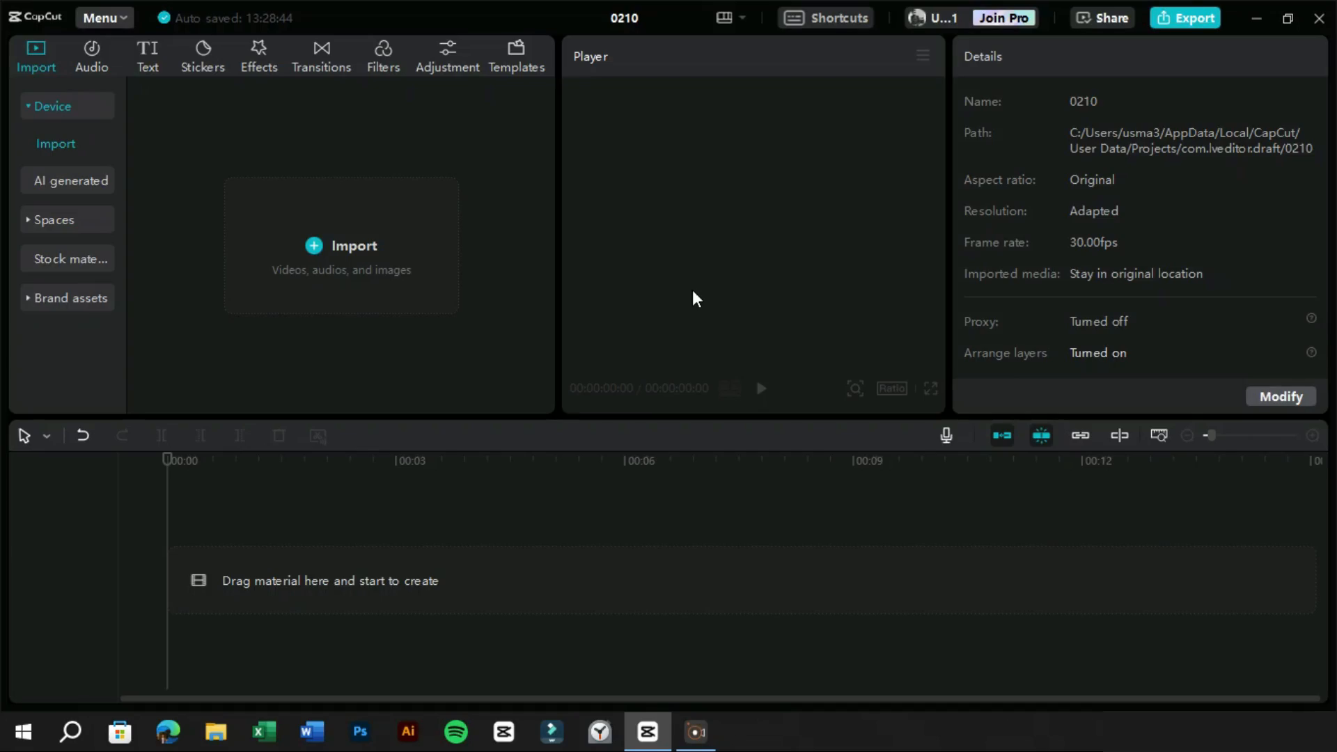
{"action": "mouse_move", "coordinate": [512, 444]}
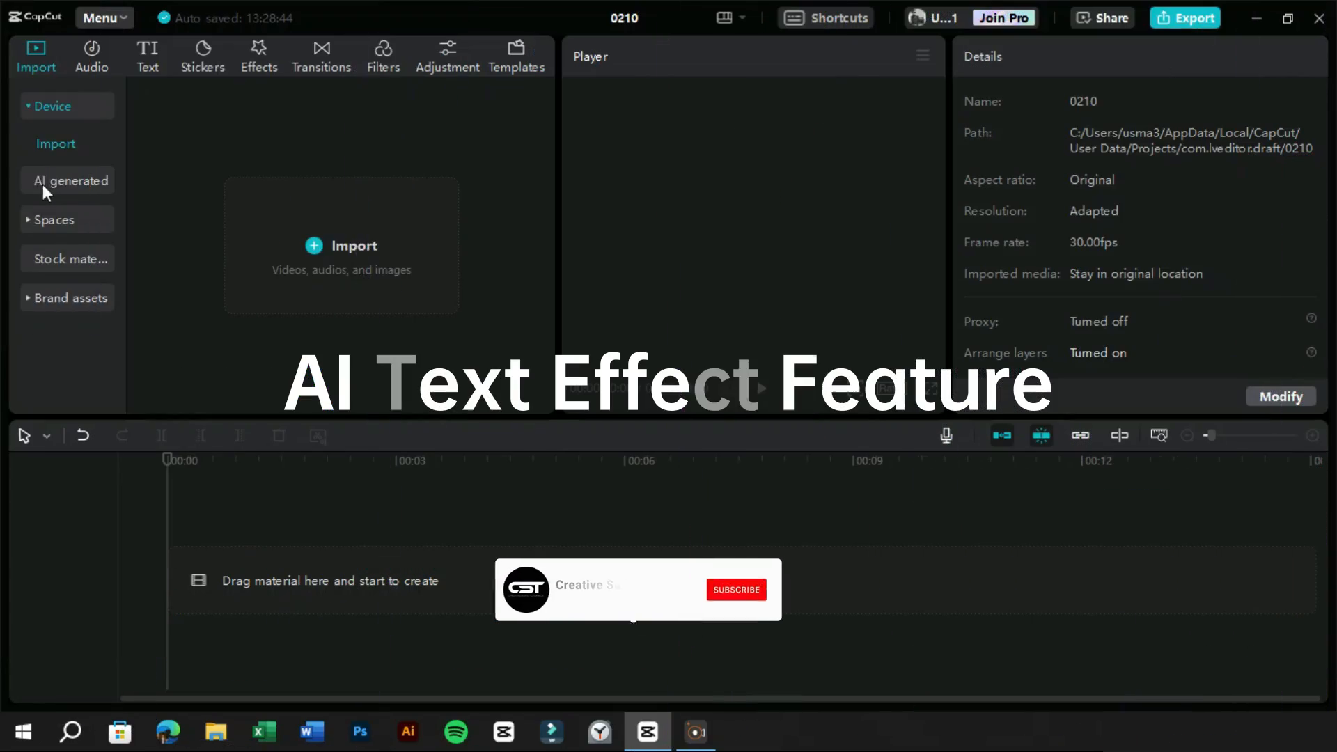
{"action": "left_click", "coordinate": [72, 179]}
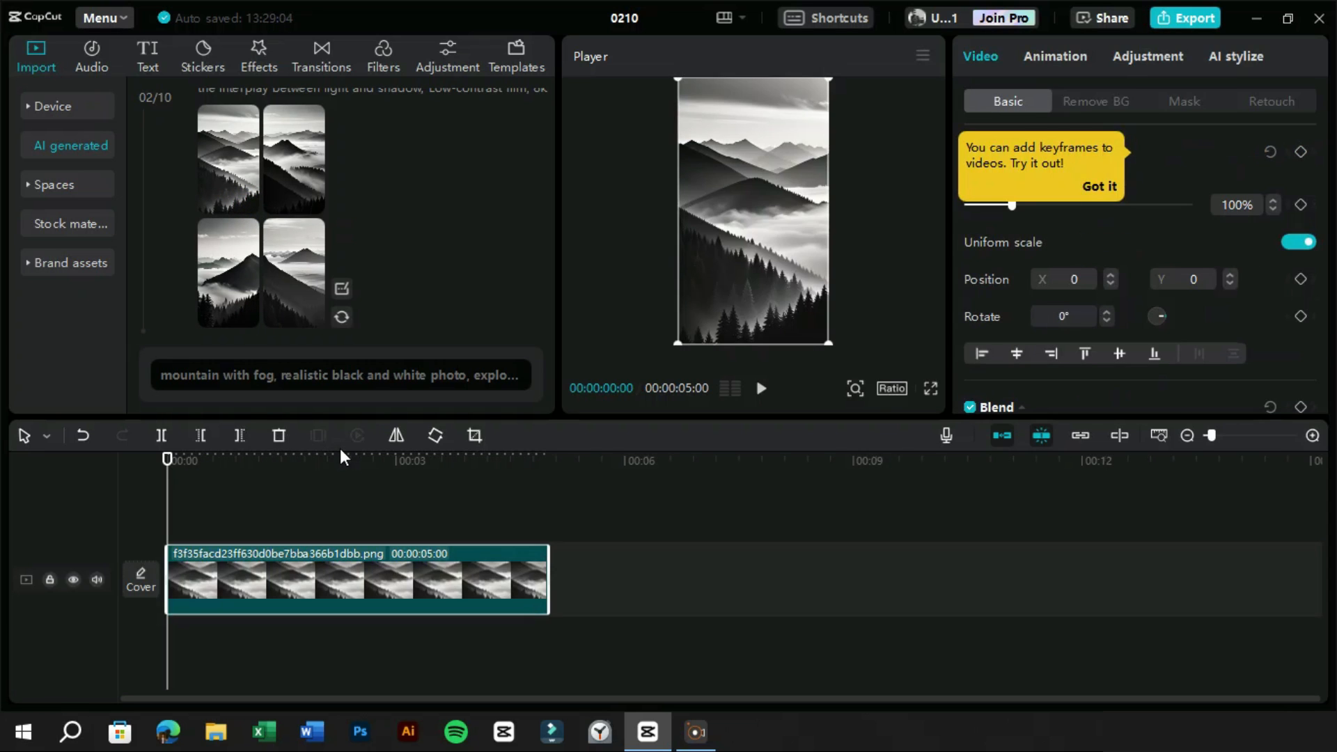
Step: Dismiss the keyframe tip, nudge the playhead into the clip, and bring up the Text tools
{"action": "left_click", "coordinate": [1099, 186]}
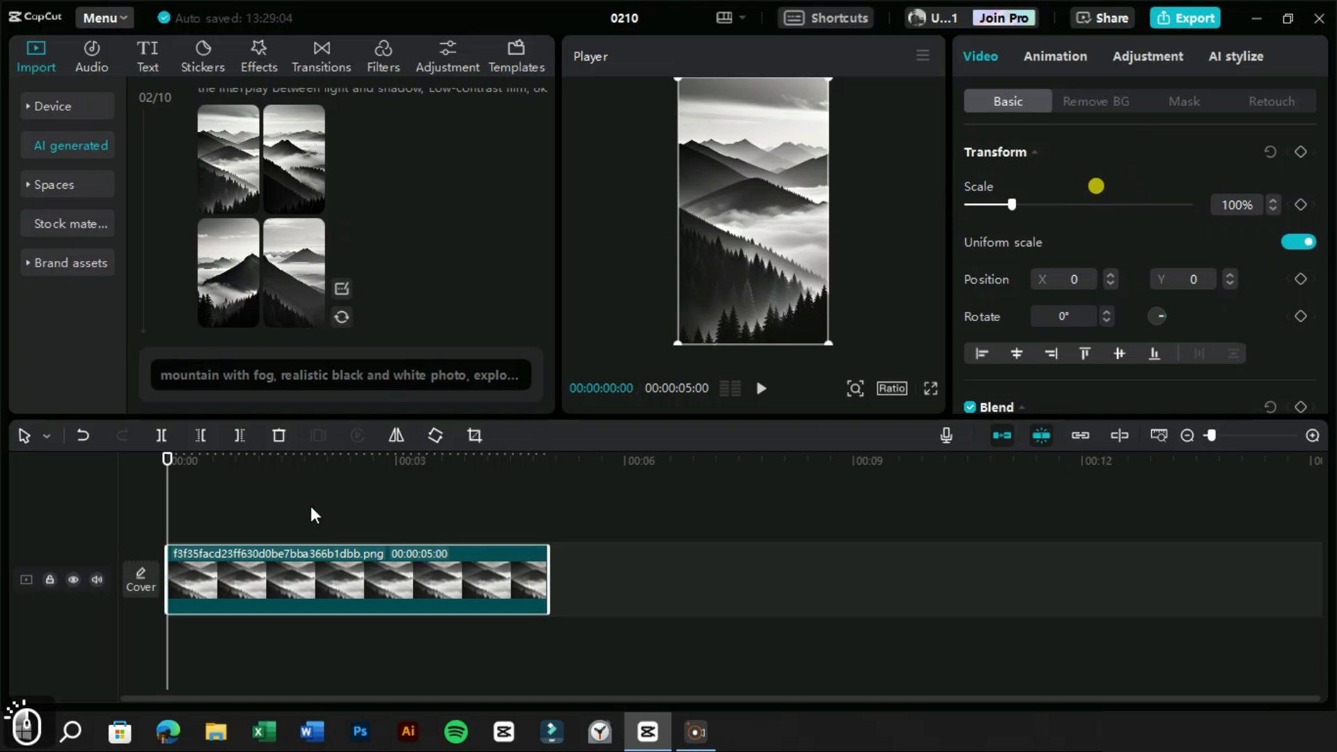
{"action": "left_click", "coordinate": [304, 460]}
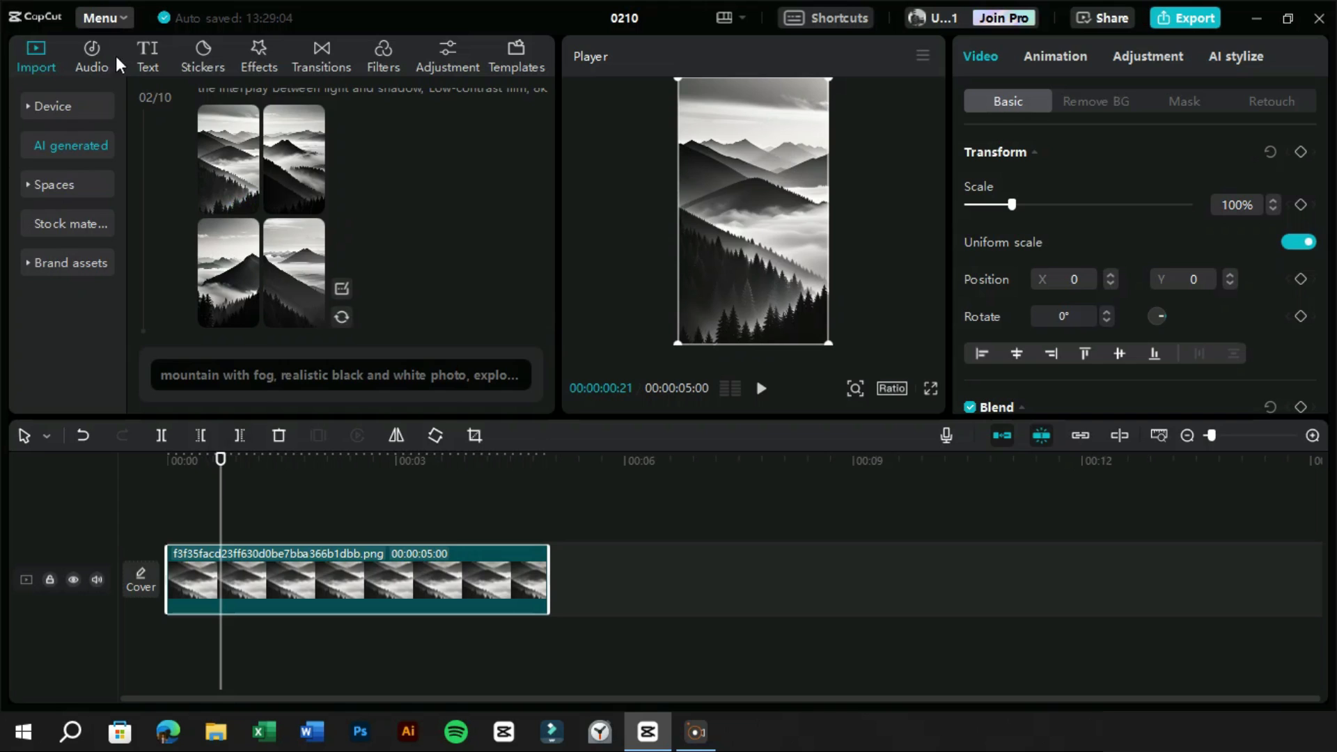
{"action": "left_click", "coordinate": [147, 57]}
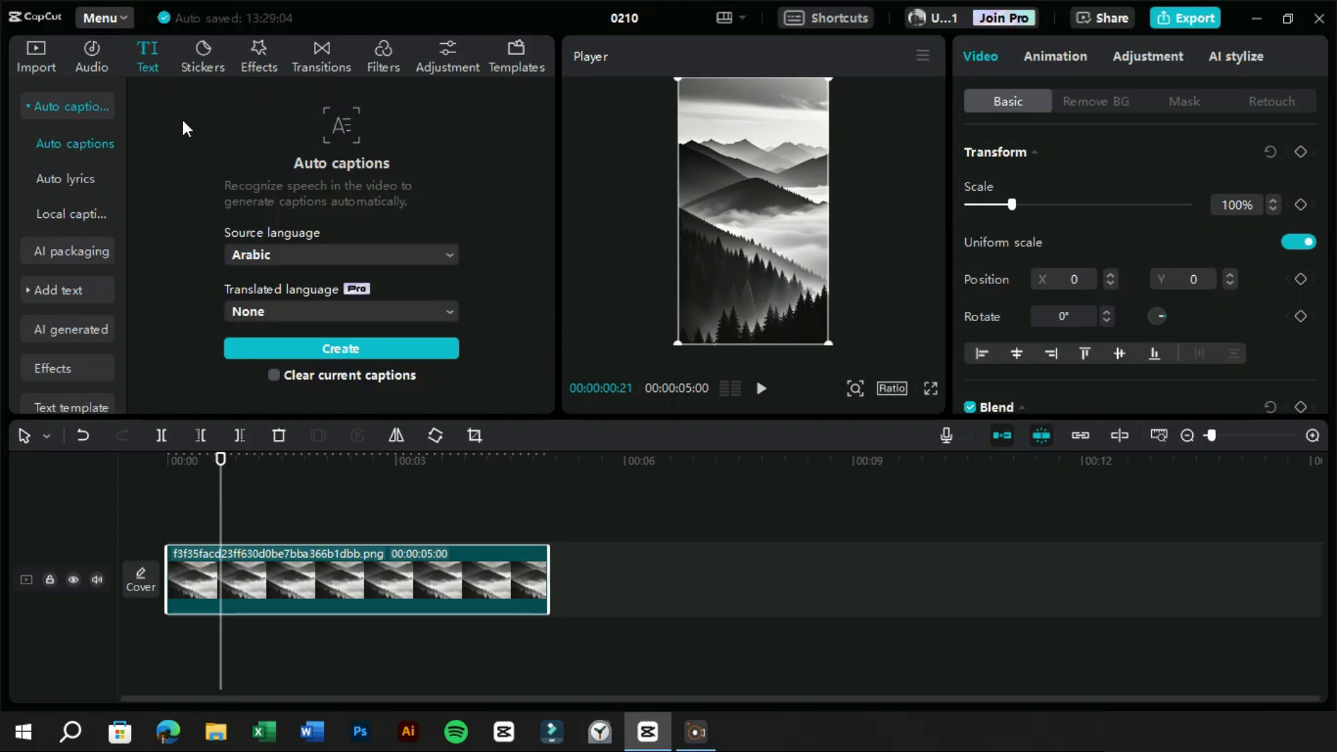
{"action": "mouse_move", "coordinate": [152, 283]}
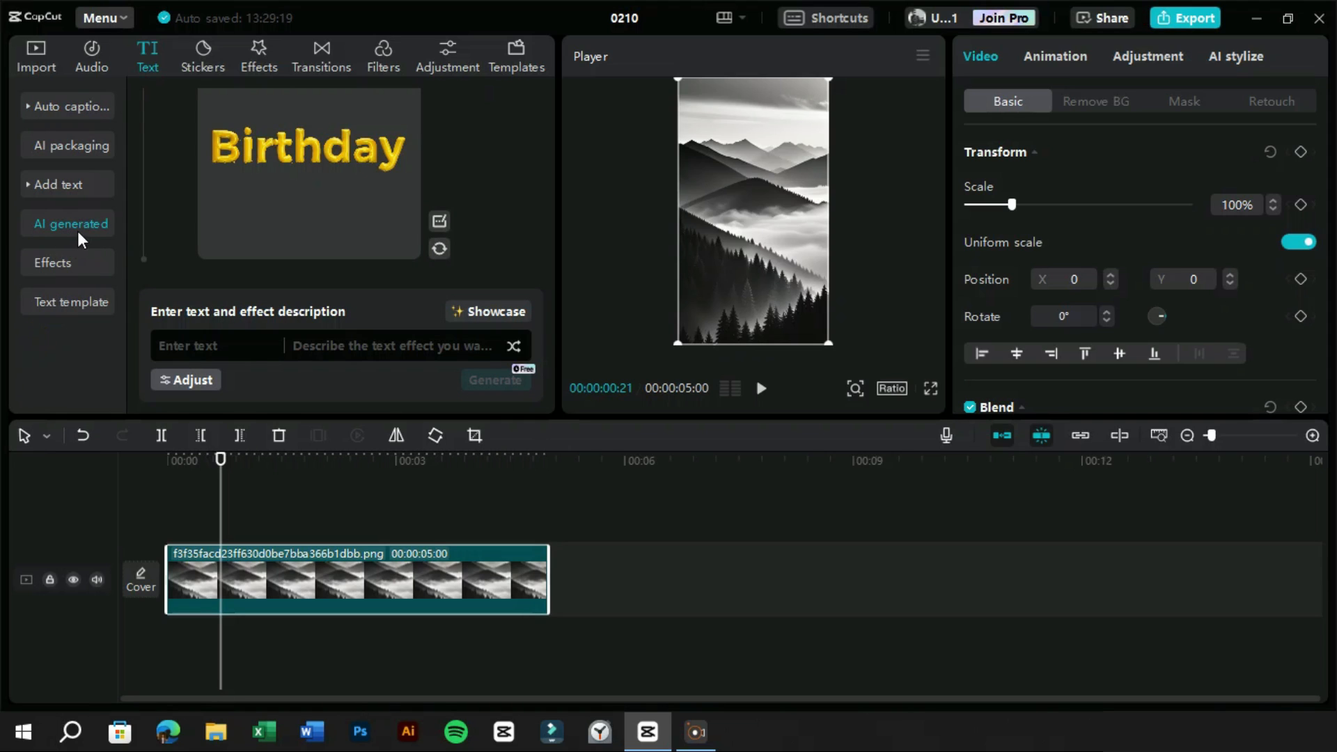
{"action": "mouse_move", "coordinate": [314, 324]}
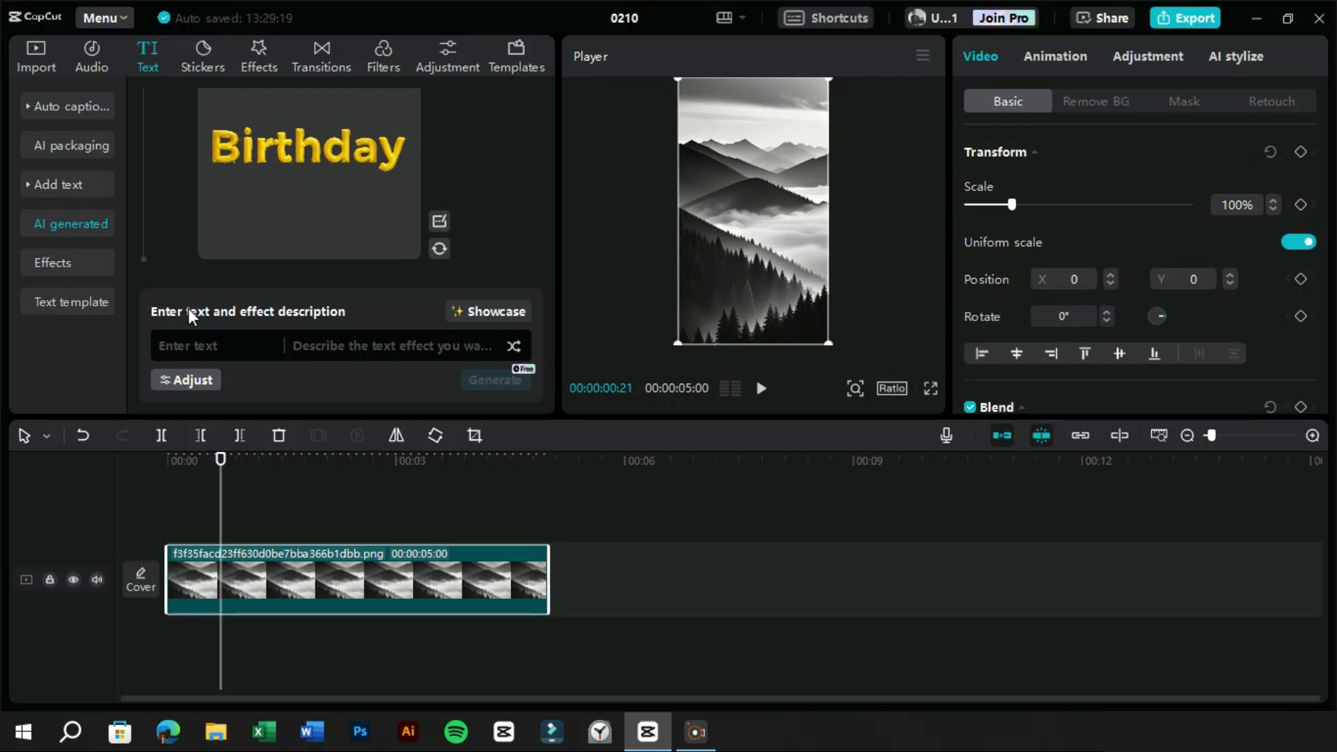
{"action": "mouse_move", "coordinate": [309, 326]}
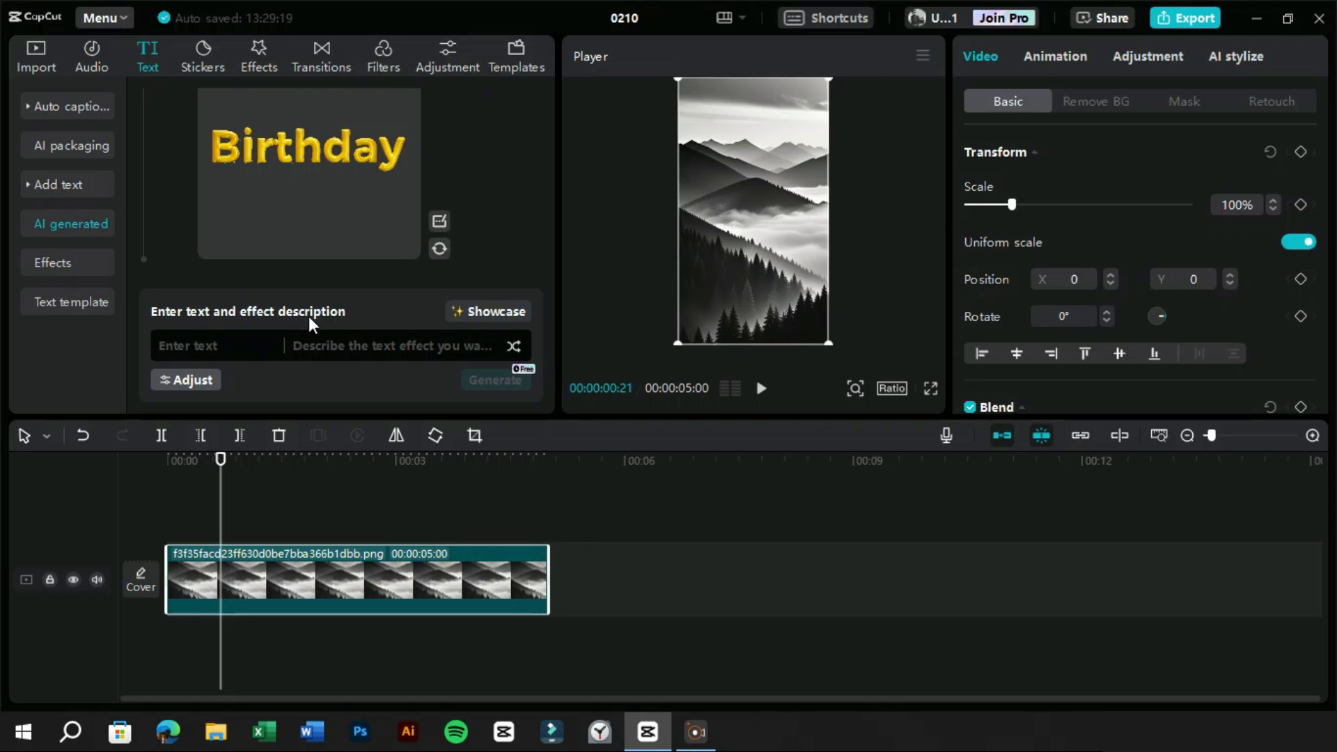
{"action": "mouse_move", "coordinate": [192, 362]}
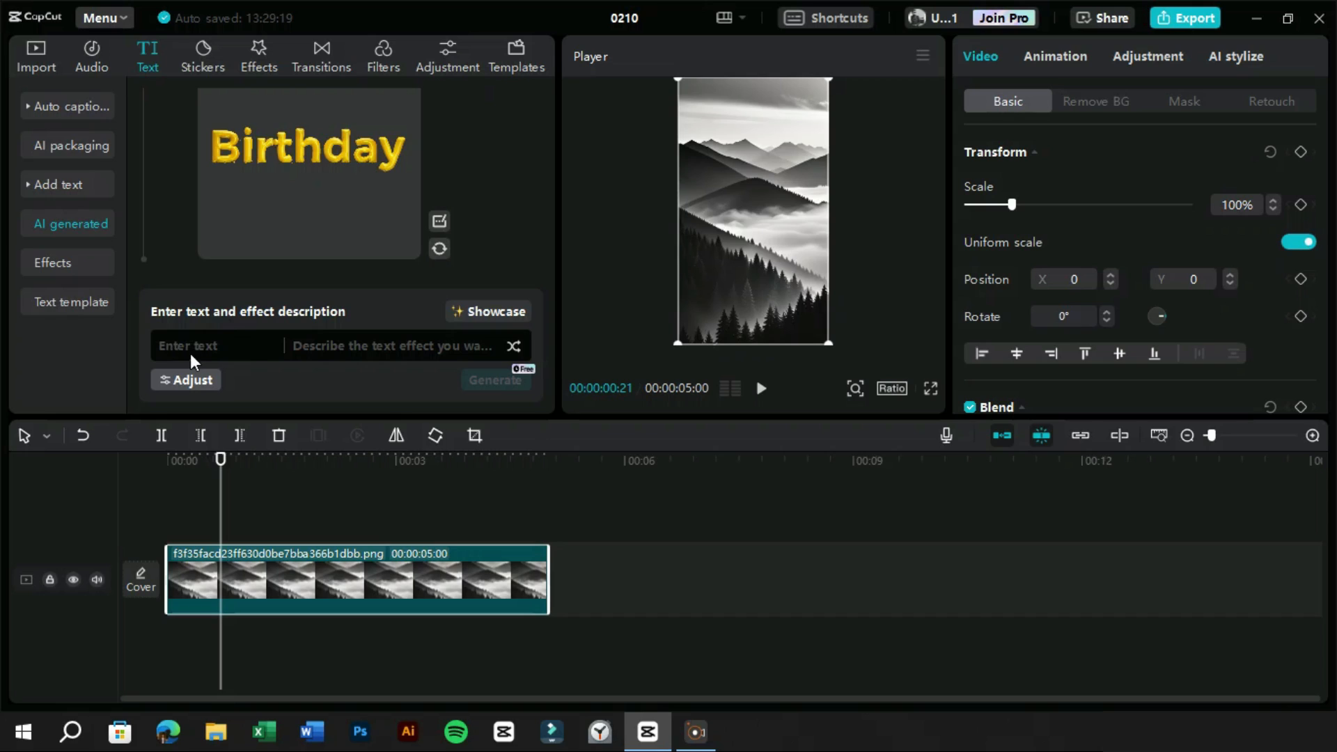
{"action": "mouse_move", "coordinate": [195, 362]}
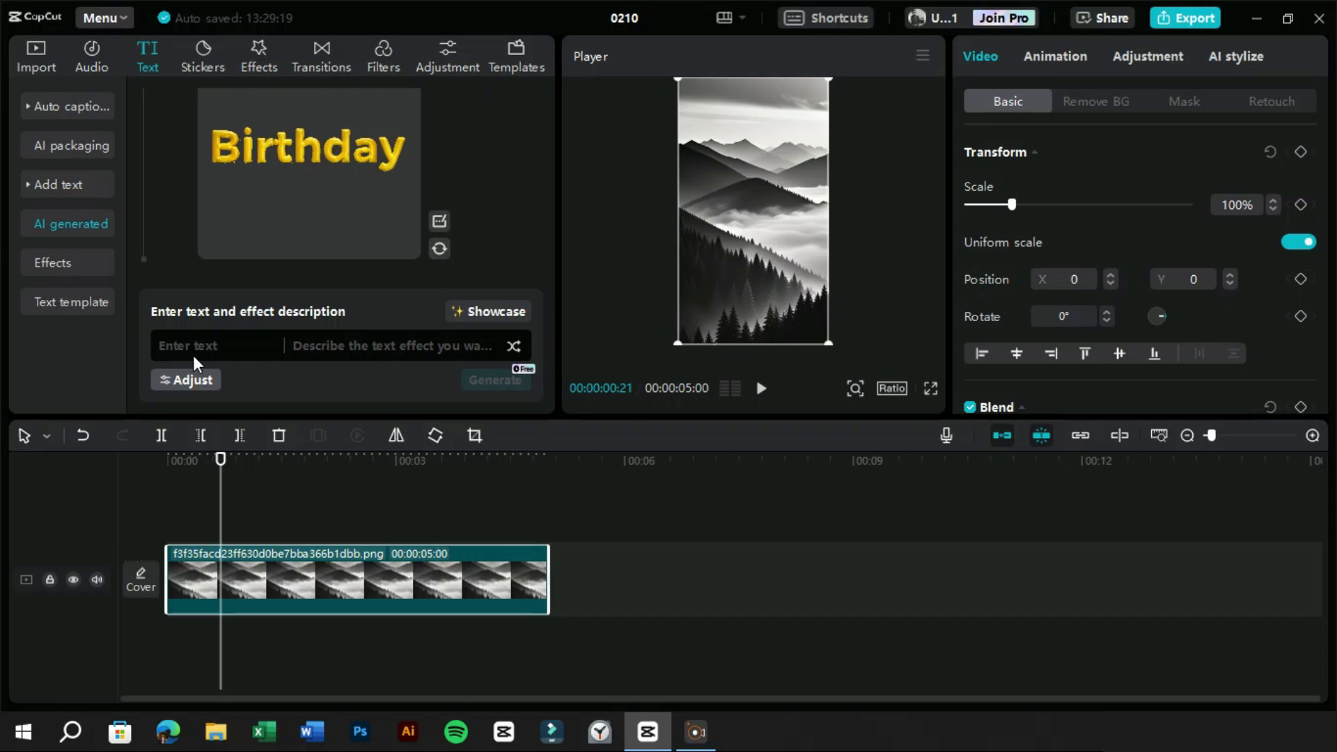
{"action": "mouse_move", "coordinate": [292, 357]}
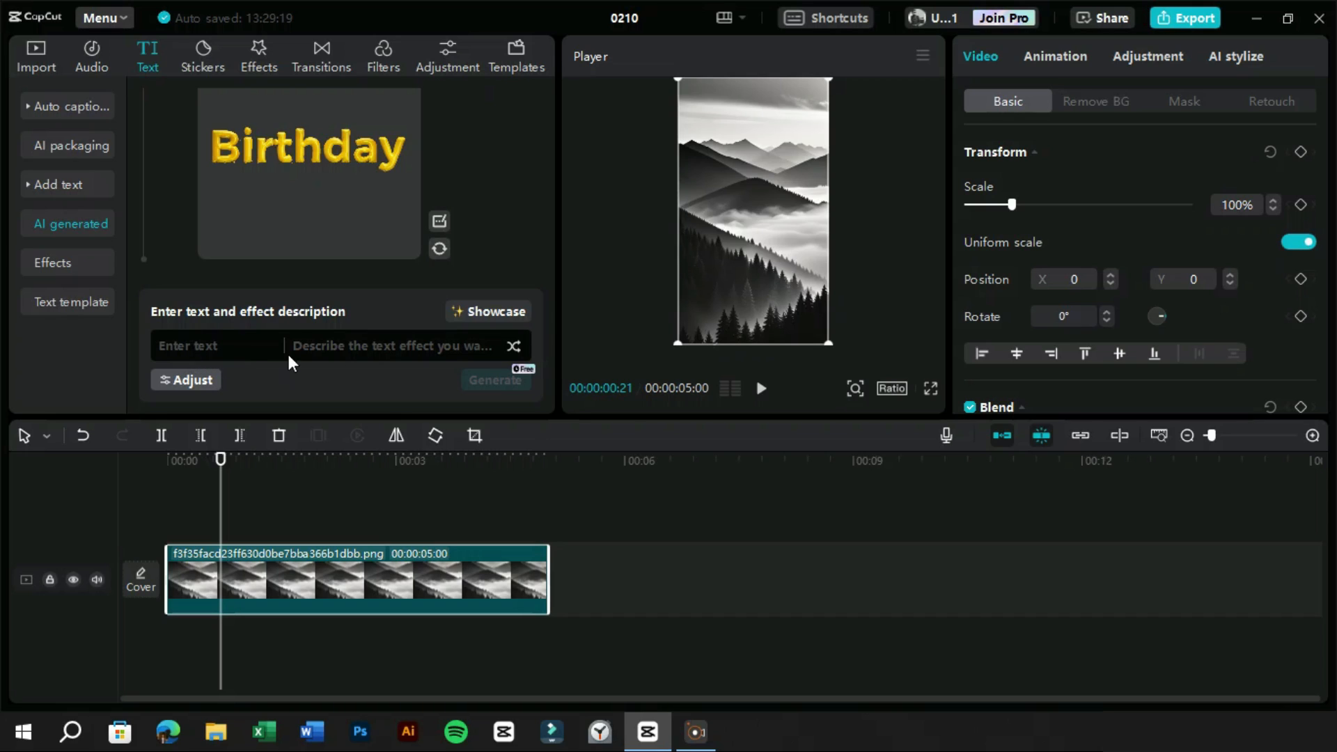
{"action": "mouse_move", "coordinate": [449, 368]}
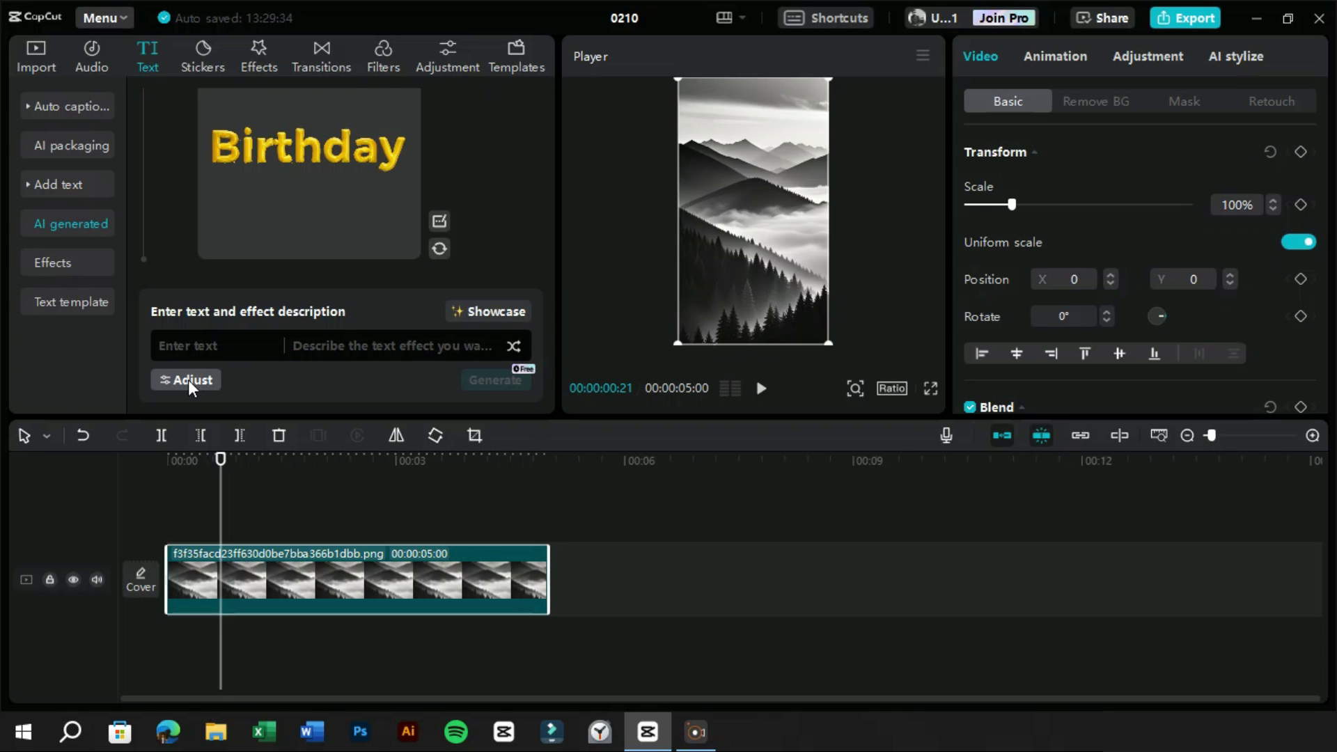
Step: Open the Showcase of sample AI text effects and scroll through the Hot examples
{"action": "left_click", "coordinate": [489, 311]}
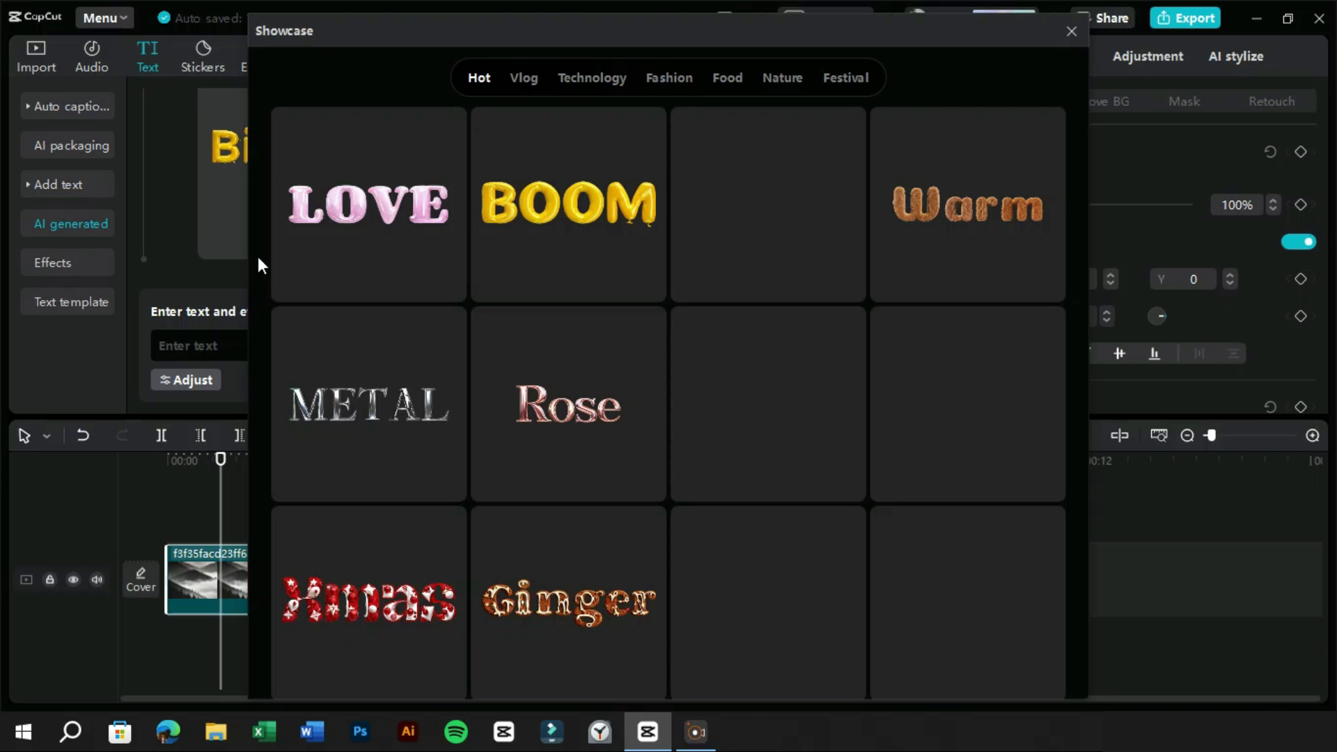
{"action": "scroll", "scroll_direction": "down", "scroll_amount": 3}
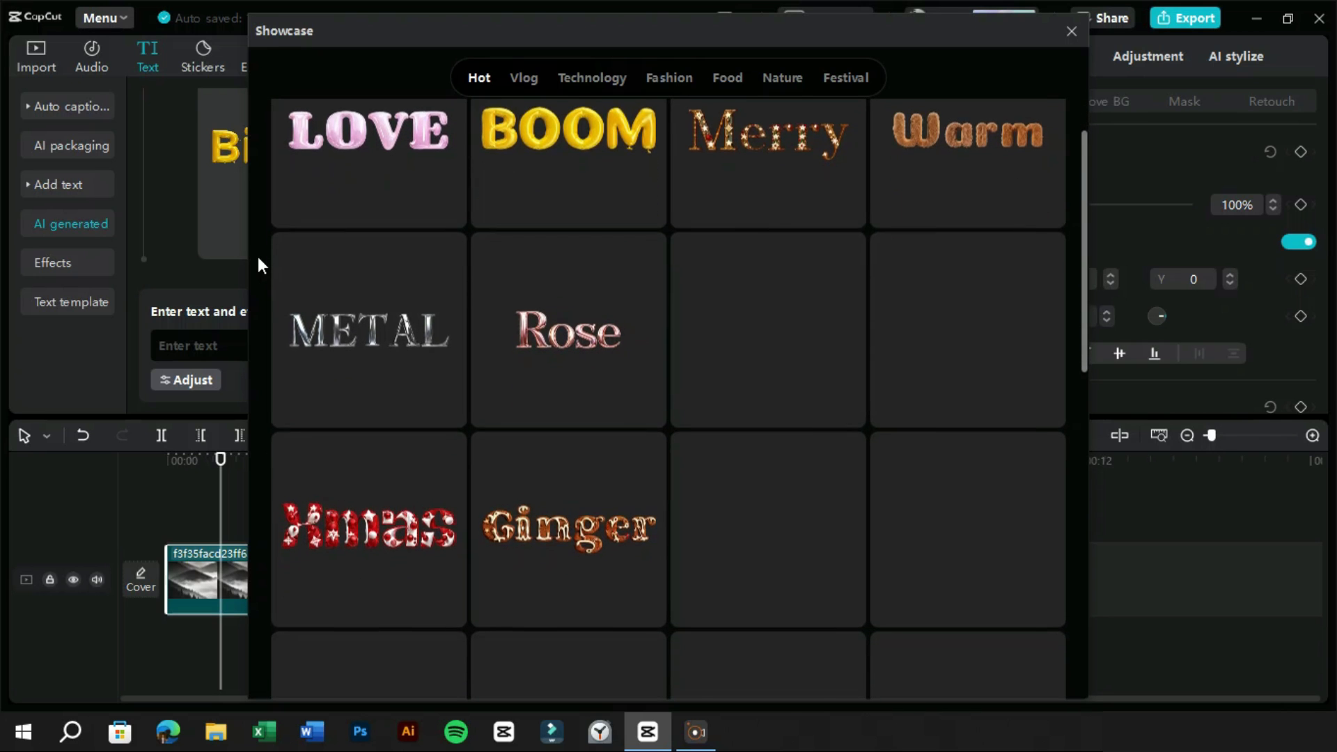
{"action": "scroll", "scroll_direction": "down", "scroll_amount": 3}
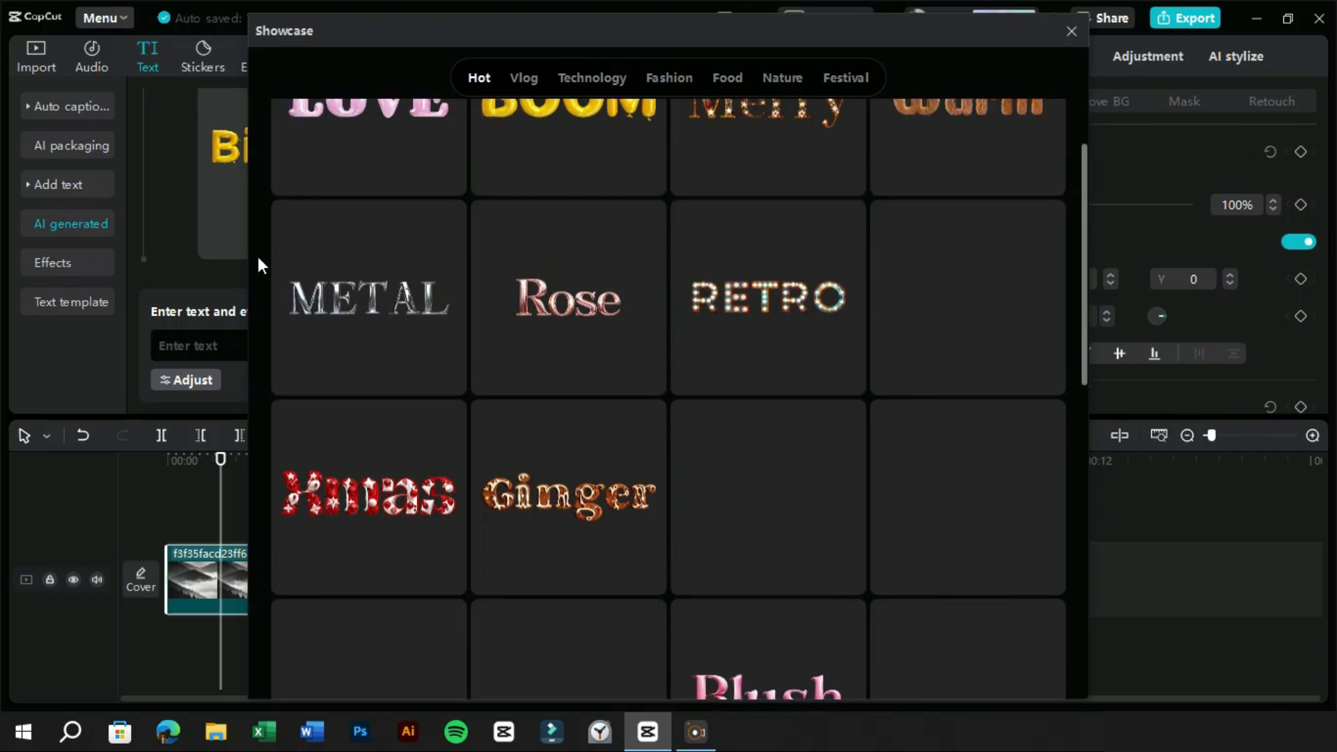
{"action": "scroll", "scroll_direction": "down", "scroll_amount": 3}
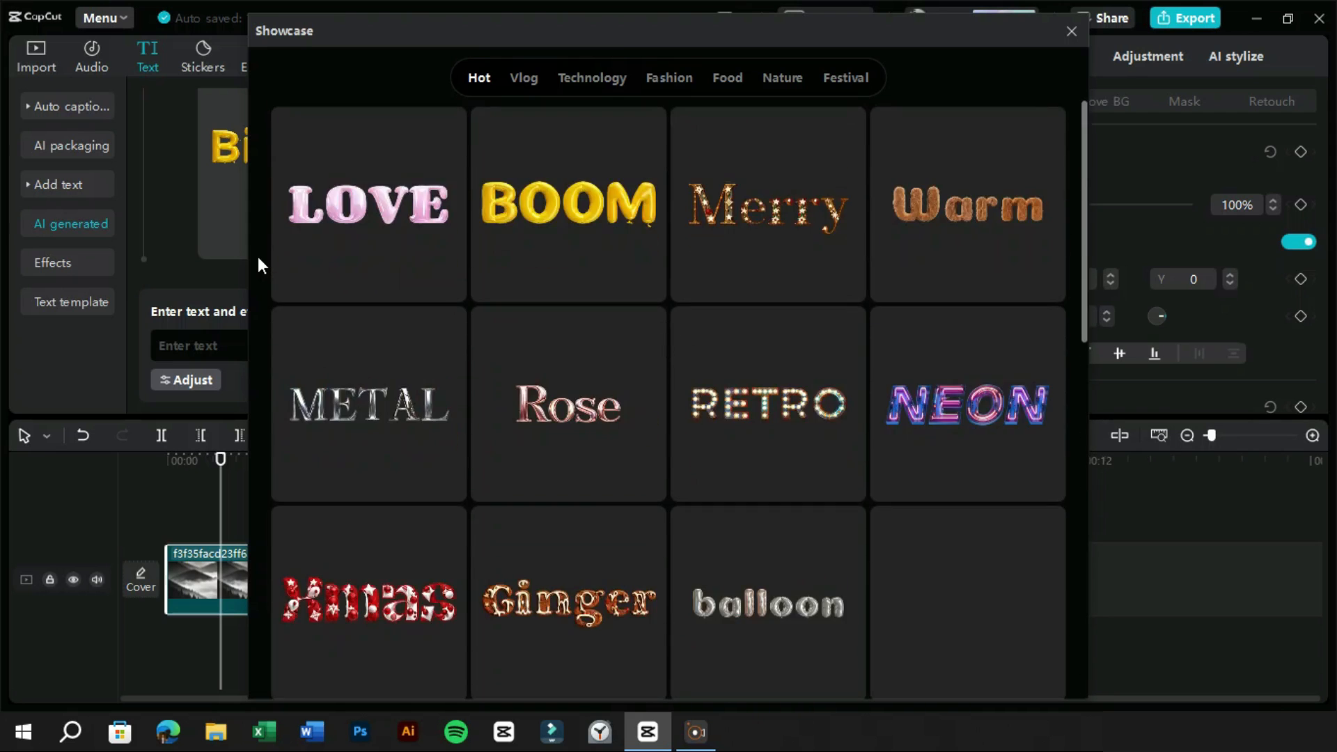
Step: Browse the Vlog, Technology and Food effect sample collections
{"action": "left_click", "coordinate": [523, 77]}
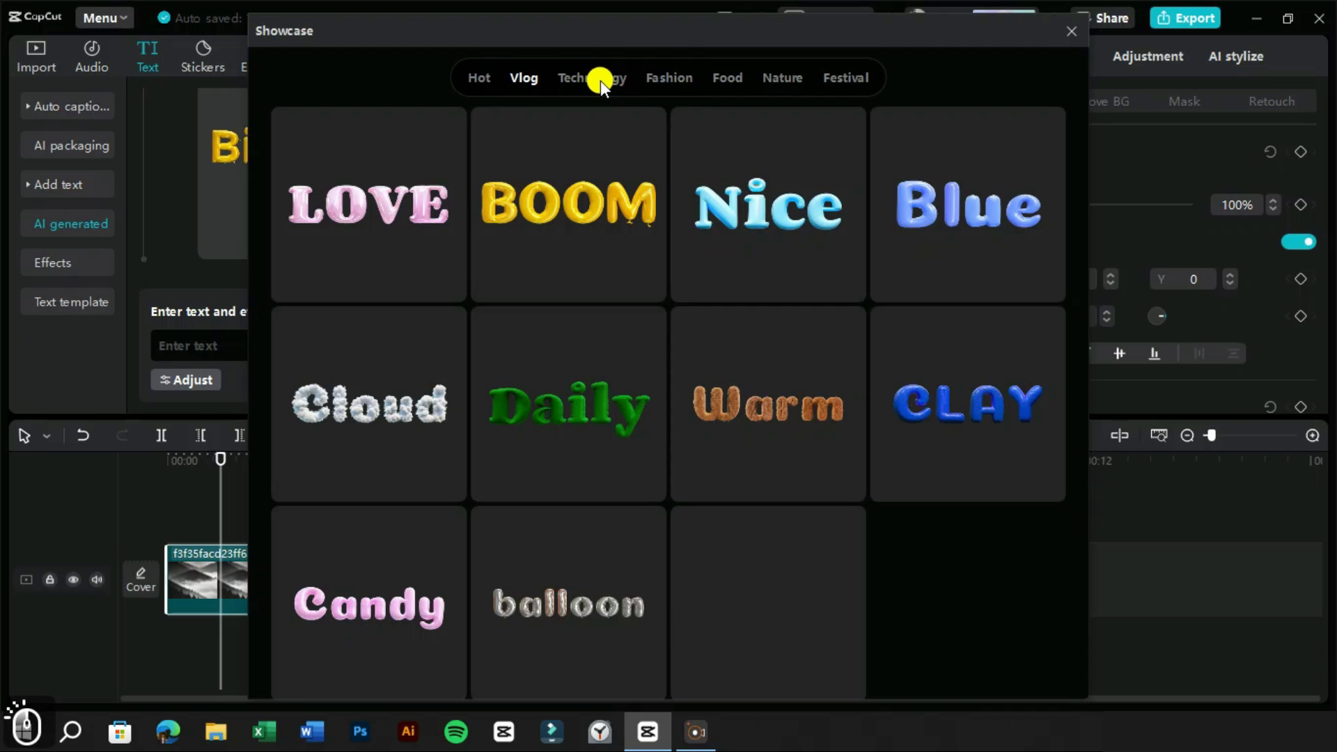
{"action": "left_click", "coordinate": [592, 78]}
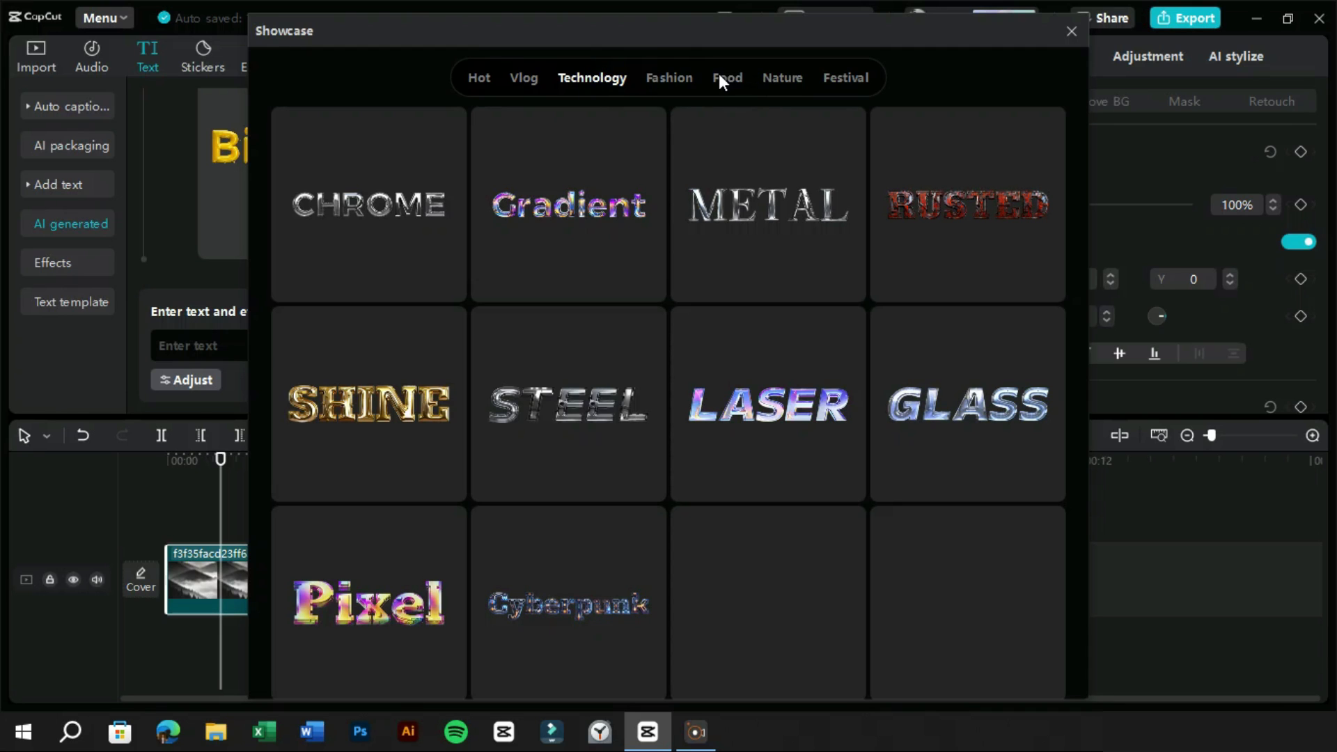
{"action": "left_click", "coordinate": [726, 77]}
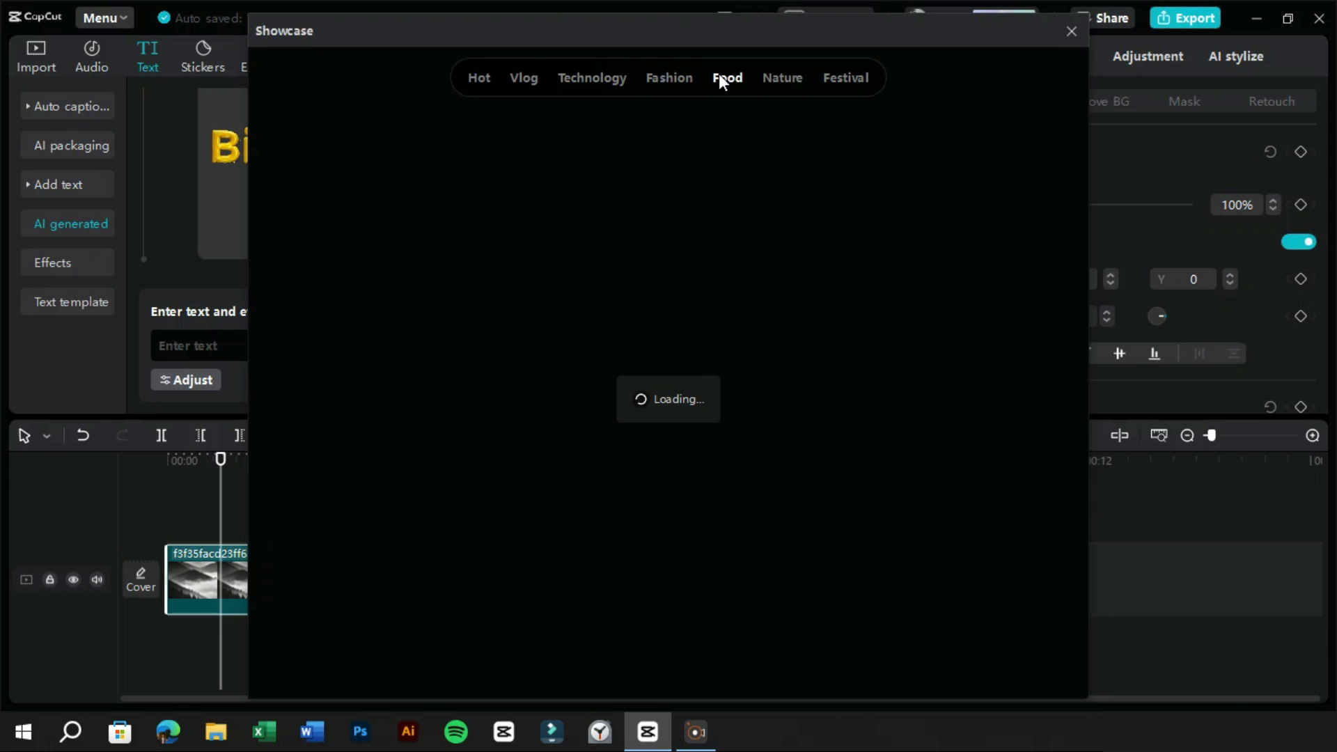
{"action": "left_click", "coordinate": [727, 77]}
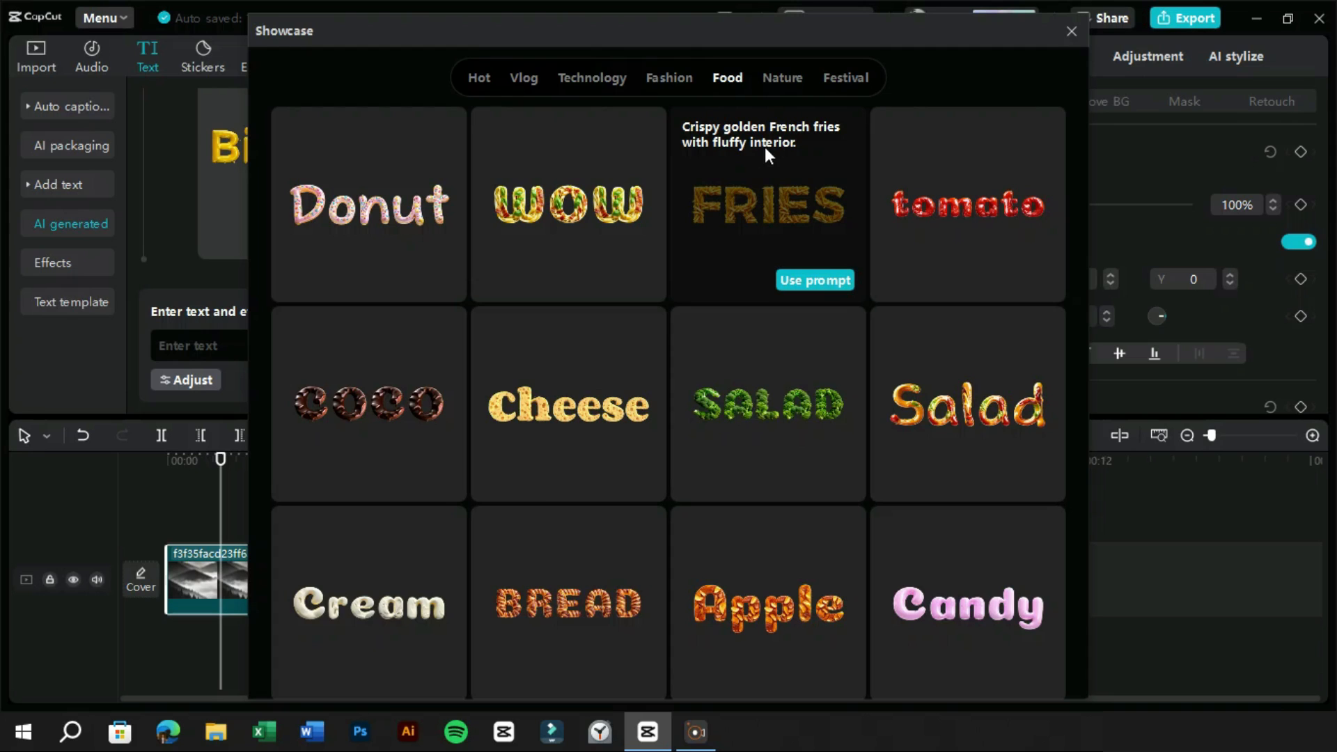
{"action": "mouse_move", "coordinate": [730, 430]}
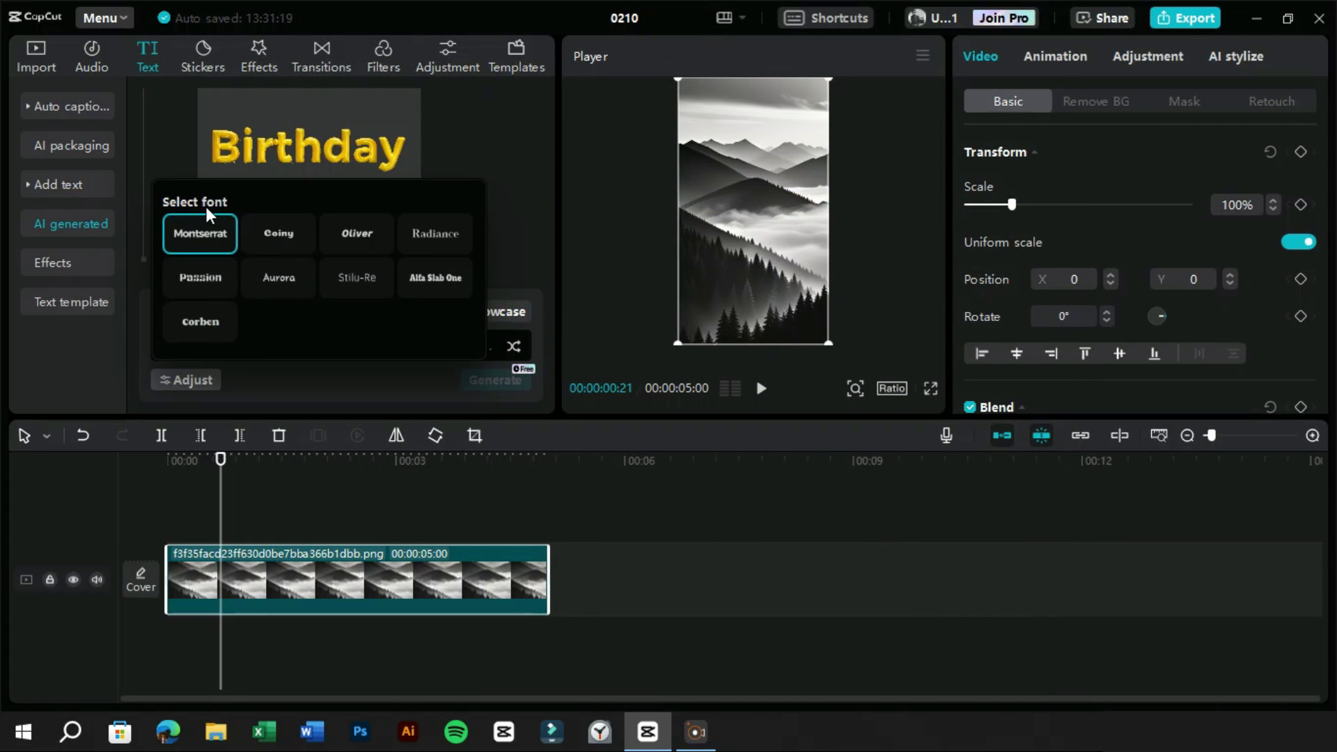
{"action": "mouse_move", "coordinate": [313, 308]}
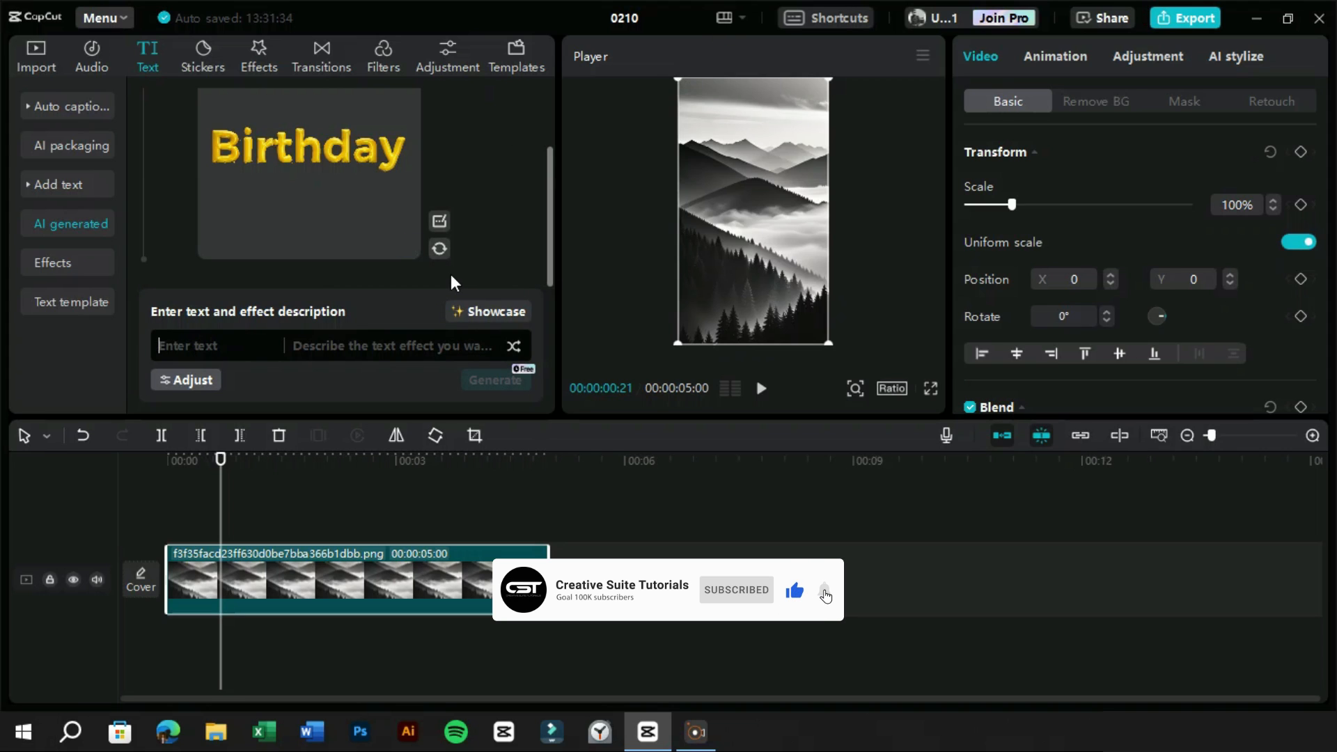
Step: Generate a 'Clouds' text effect described as 'White clouds, cotton candy'
{"action": "type", "text": "Clouds"}
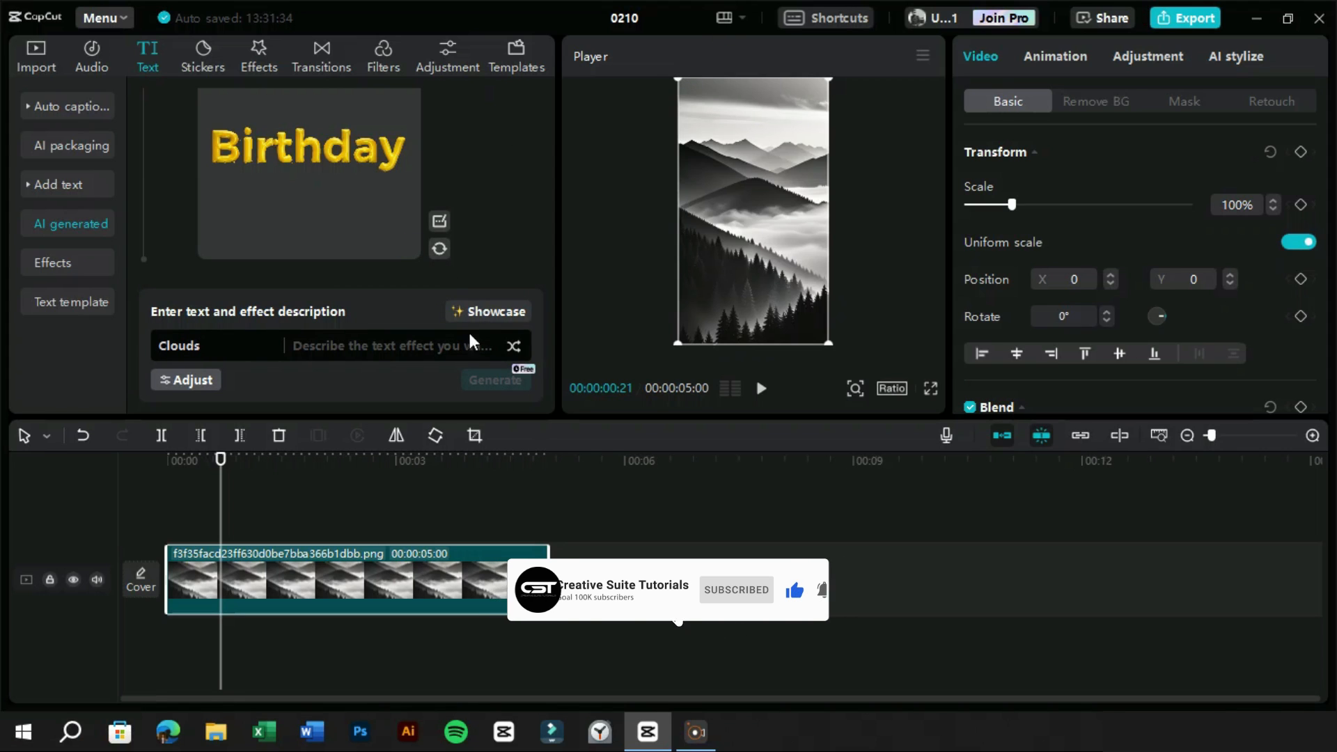
{"action": "type", "text": "White clouds"}
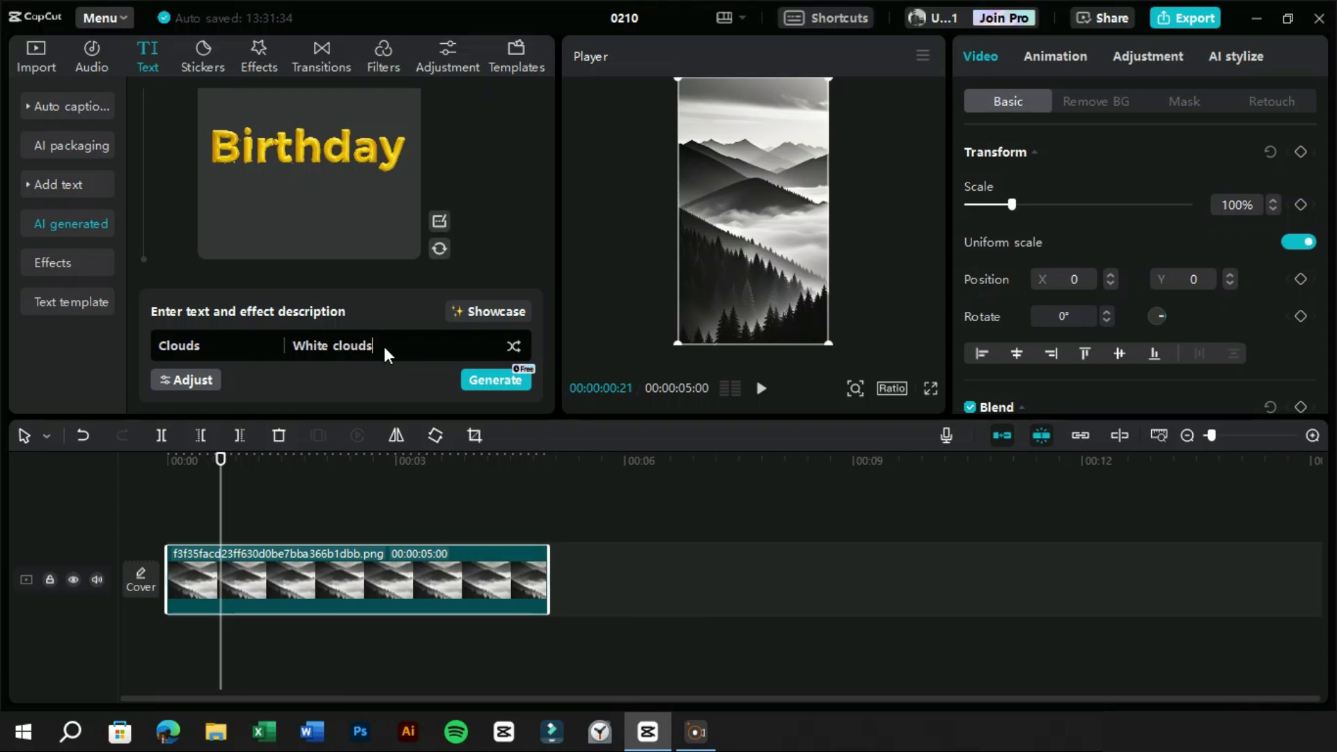
{"action": "type", "text": ", cotton"}
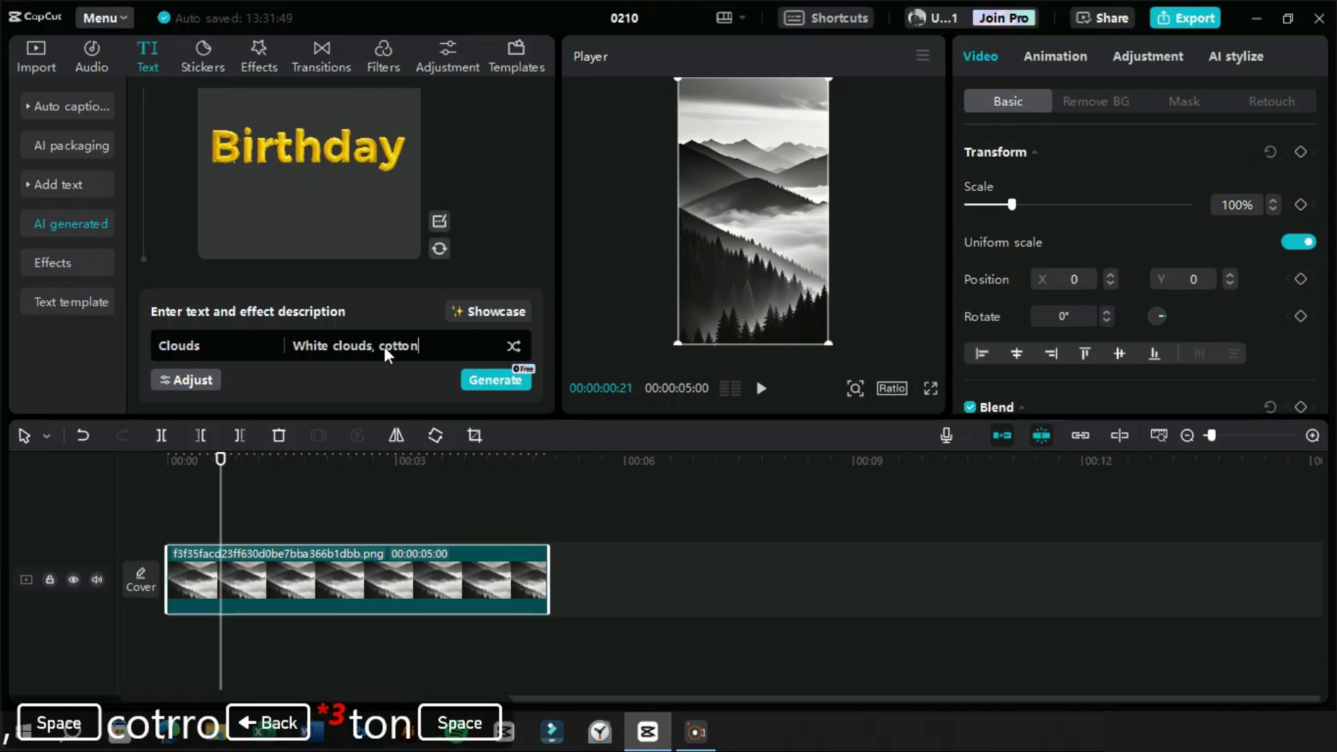
{"action": "left_click", "coordinate": [496, 380]}
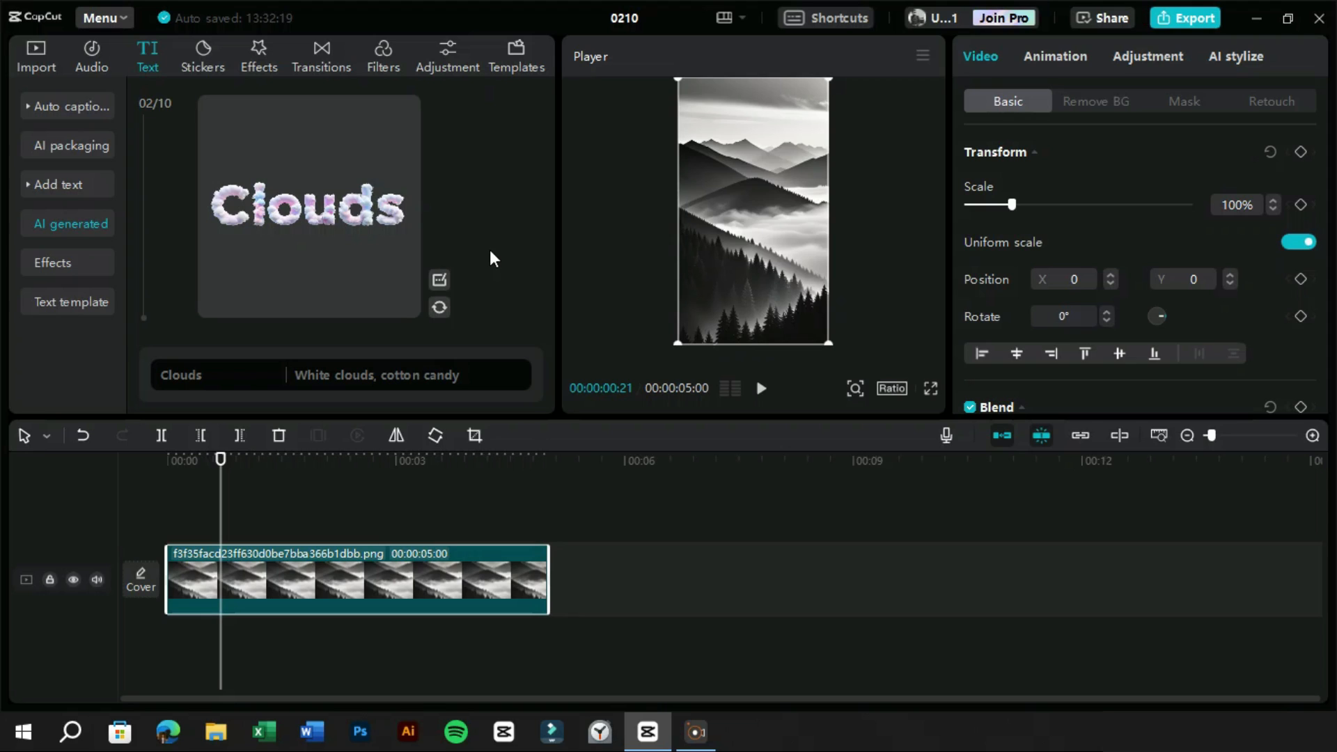
{"action": "mouse_move", "coordinate": [384, 205]}
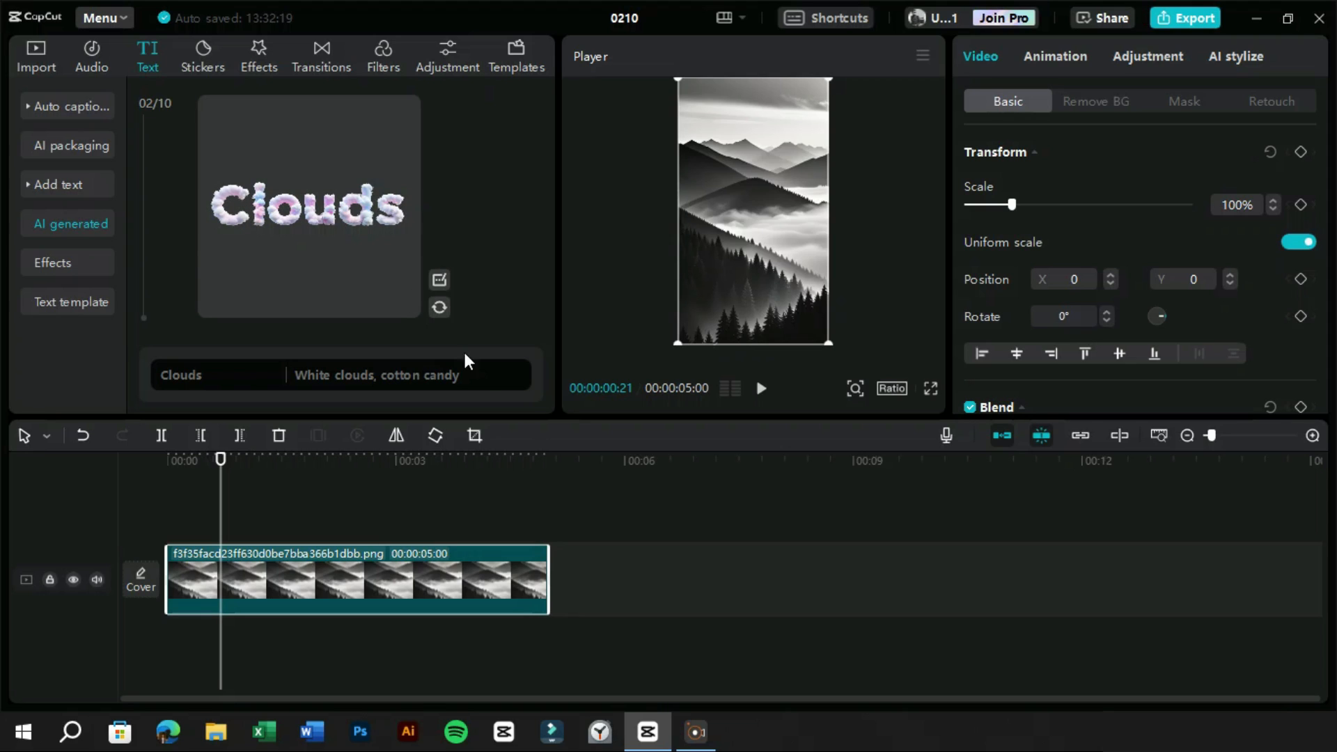
{"action": "mouse_move", "coordinate": [304, 284]}
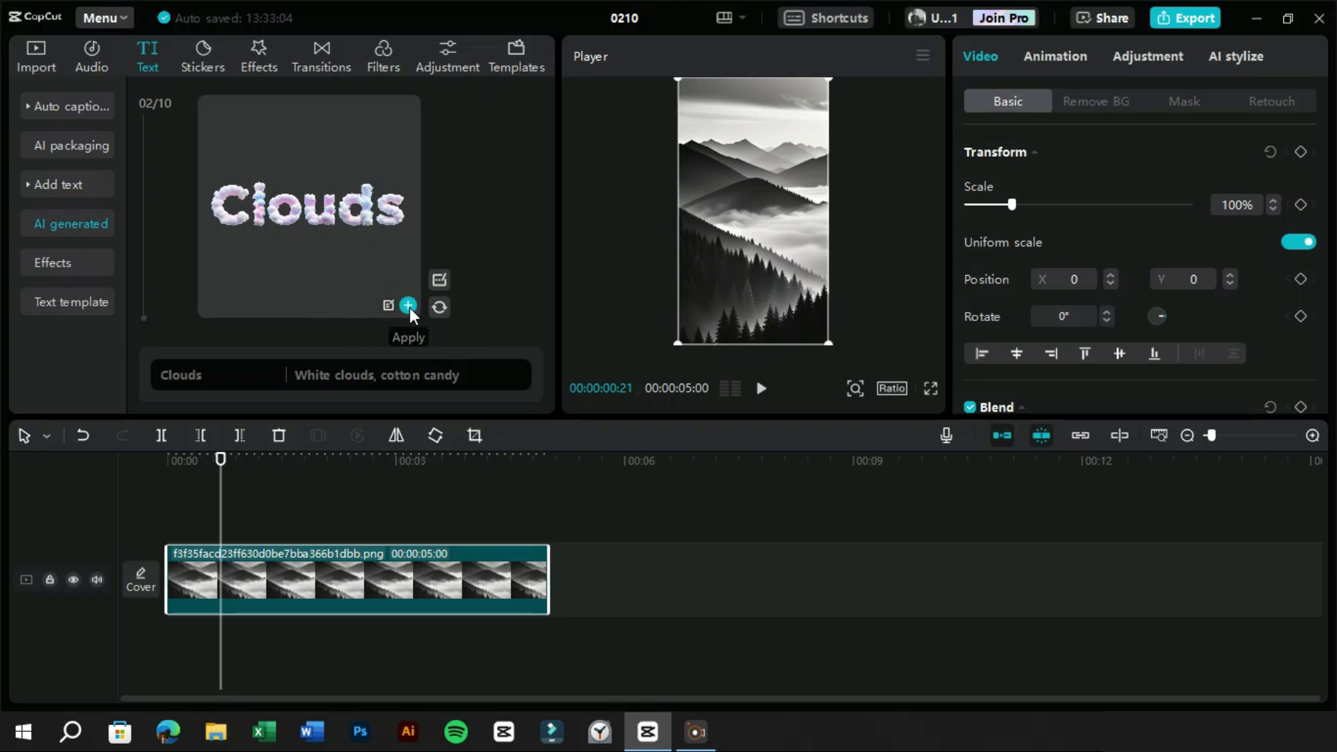
{"action": "mouse_move", "coordinate": [389, 307]}
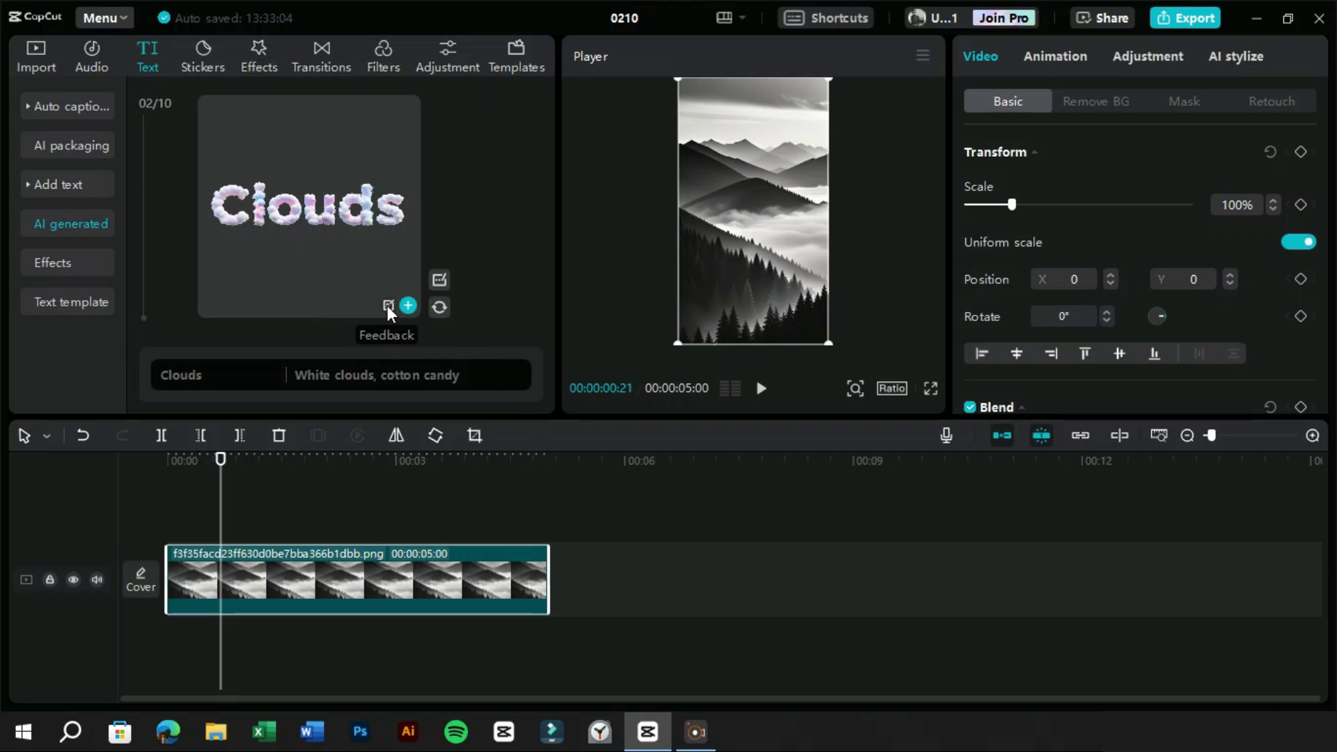
Step: Apply the generated cotton-candy Clouds text as a timeline overlay above the mountain
{"action": "left_click", "coordinate": [408, 307]}
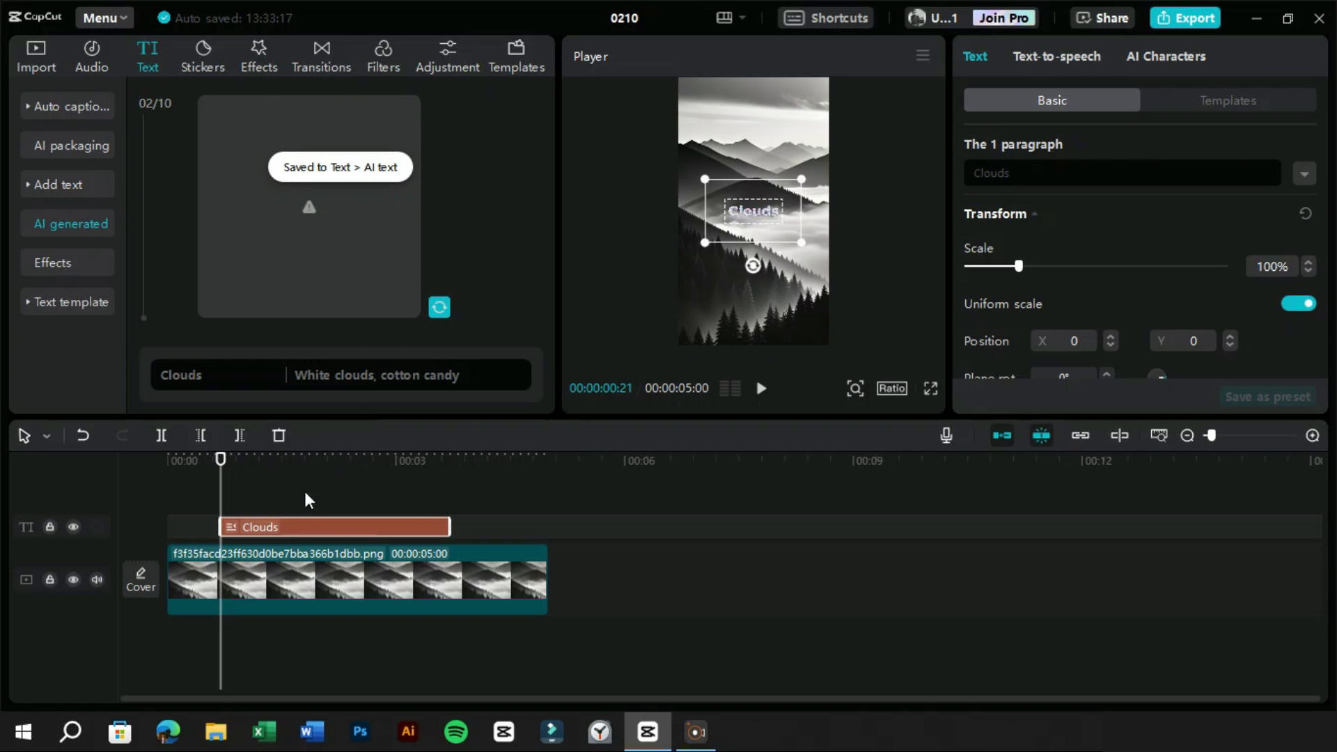
{"action": "mouse_move", "coordinate": [762, 223]}
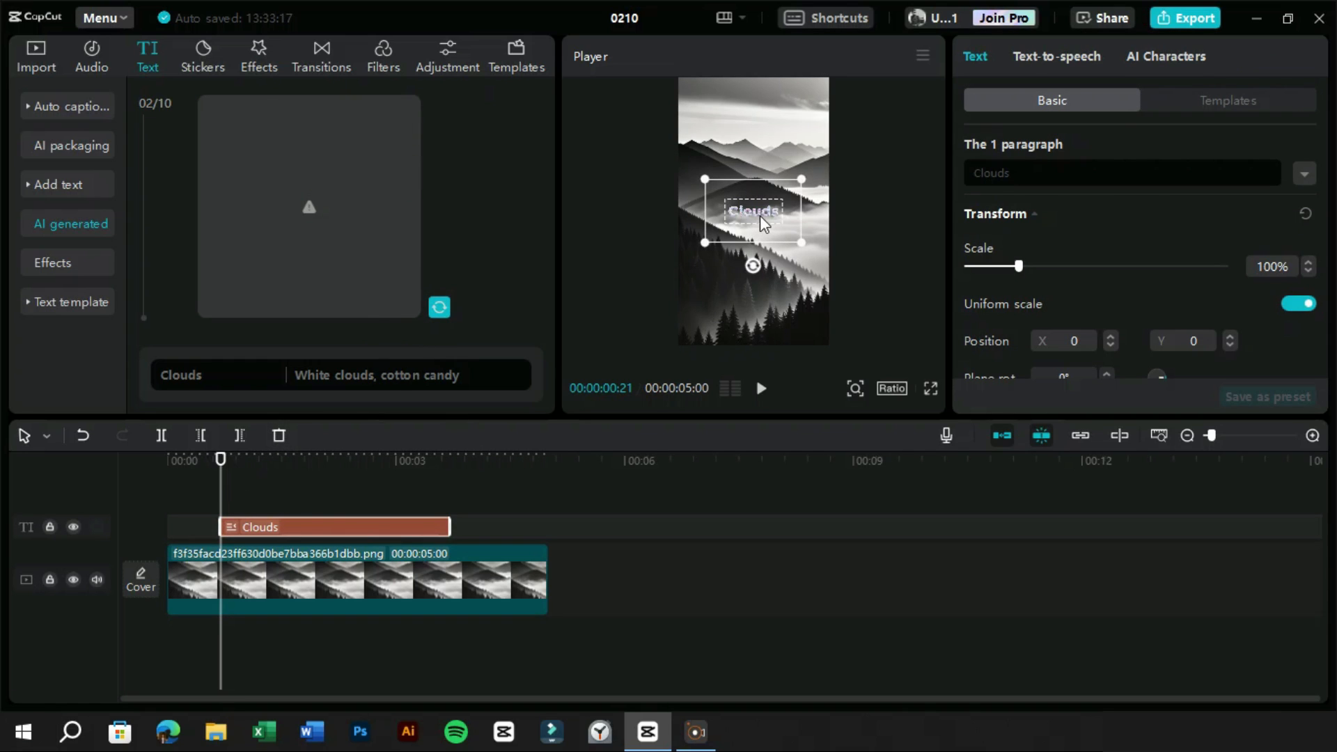
Step: Enlarge the Clouds text to 184% at the top, preview full screen, and select the text clip
{"action": "left_click_drag", "start_coordinate": [753, 212], "coordinate": [753, 128]}
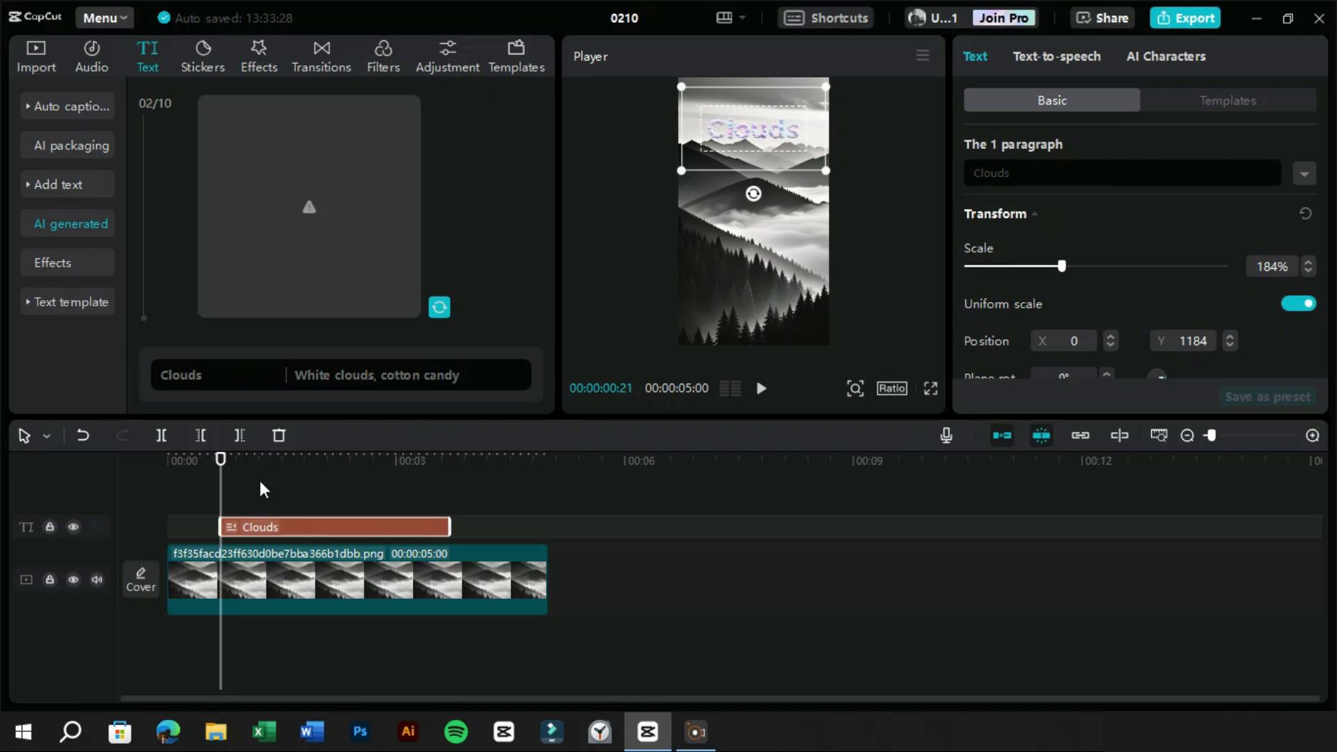
{"action": "left_click", "coordinate": [931, 388]}
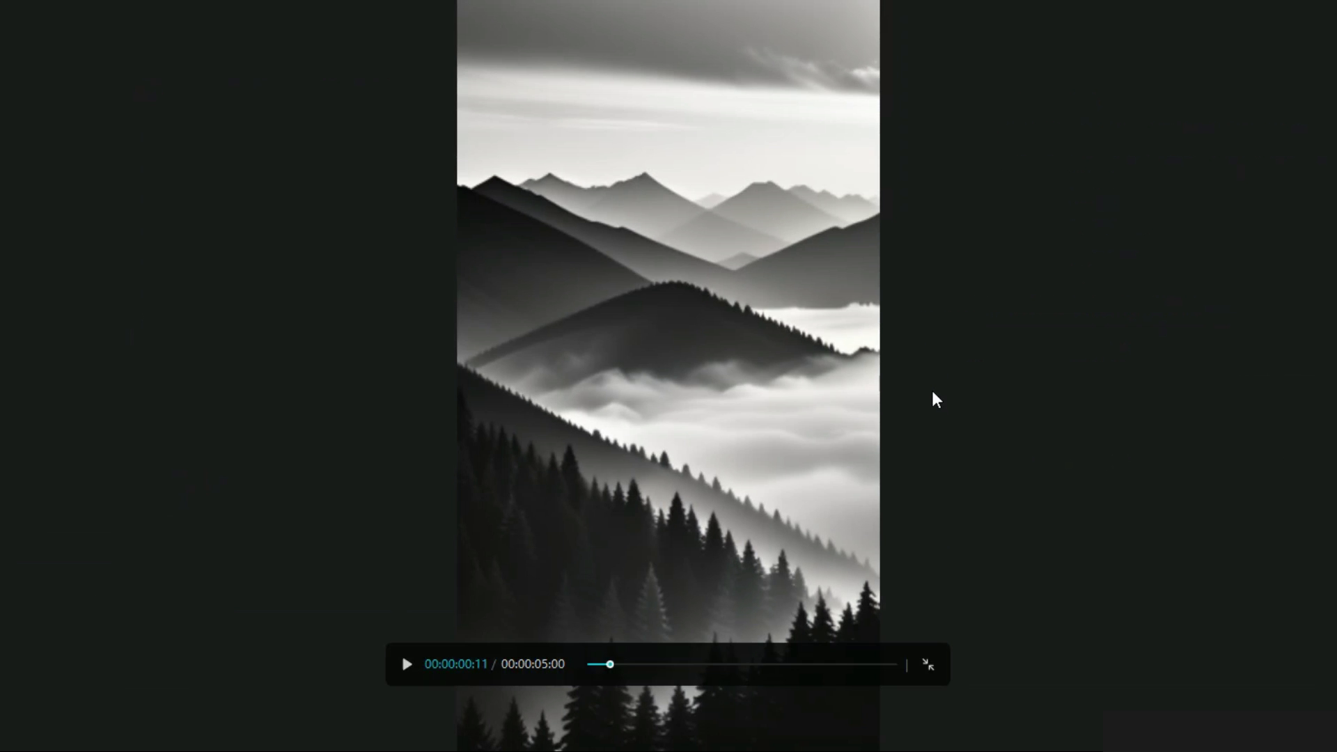
{"action": "left_click", "coordinate": [928, 665]}
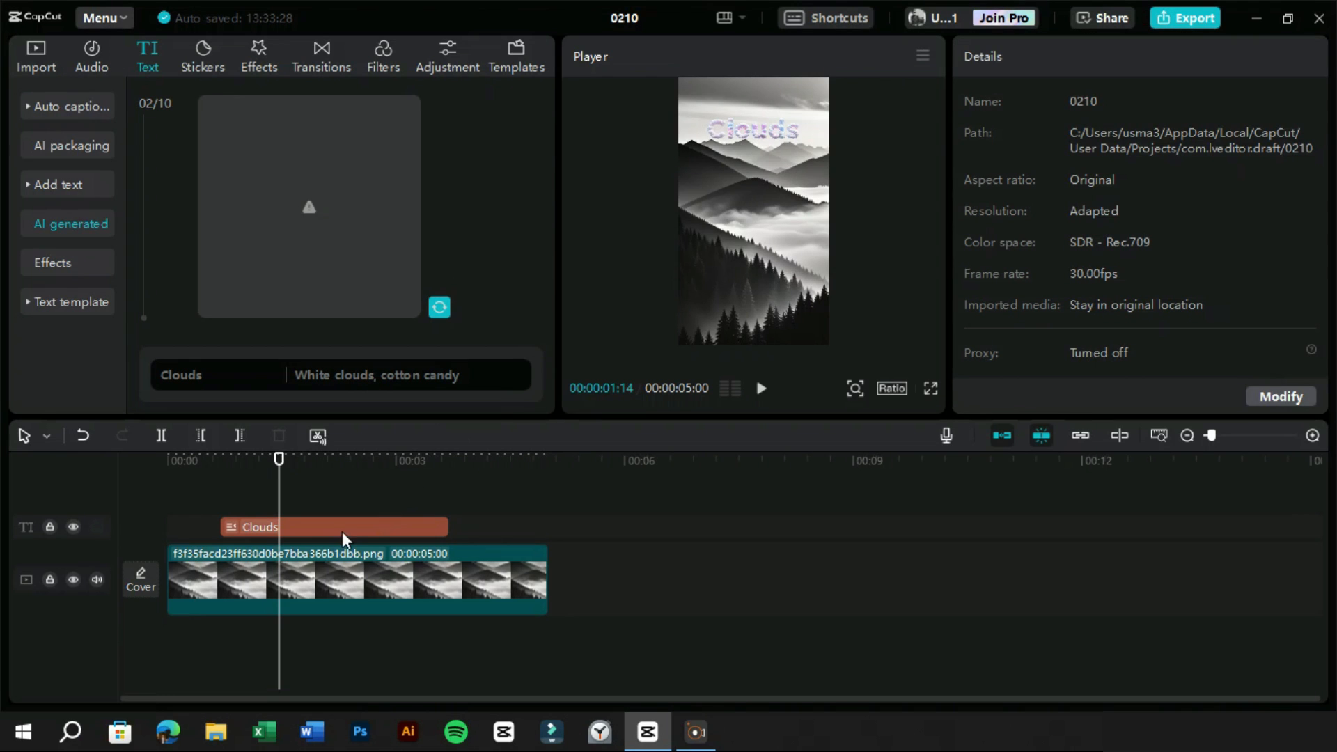
{"action": "left_click", "coordinate": [333, 527]}
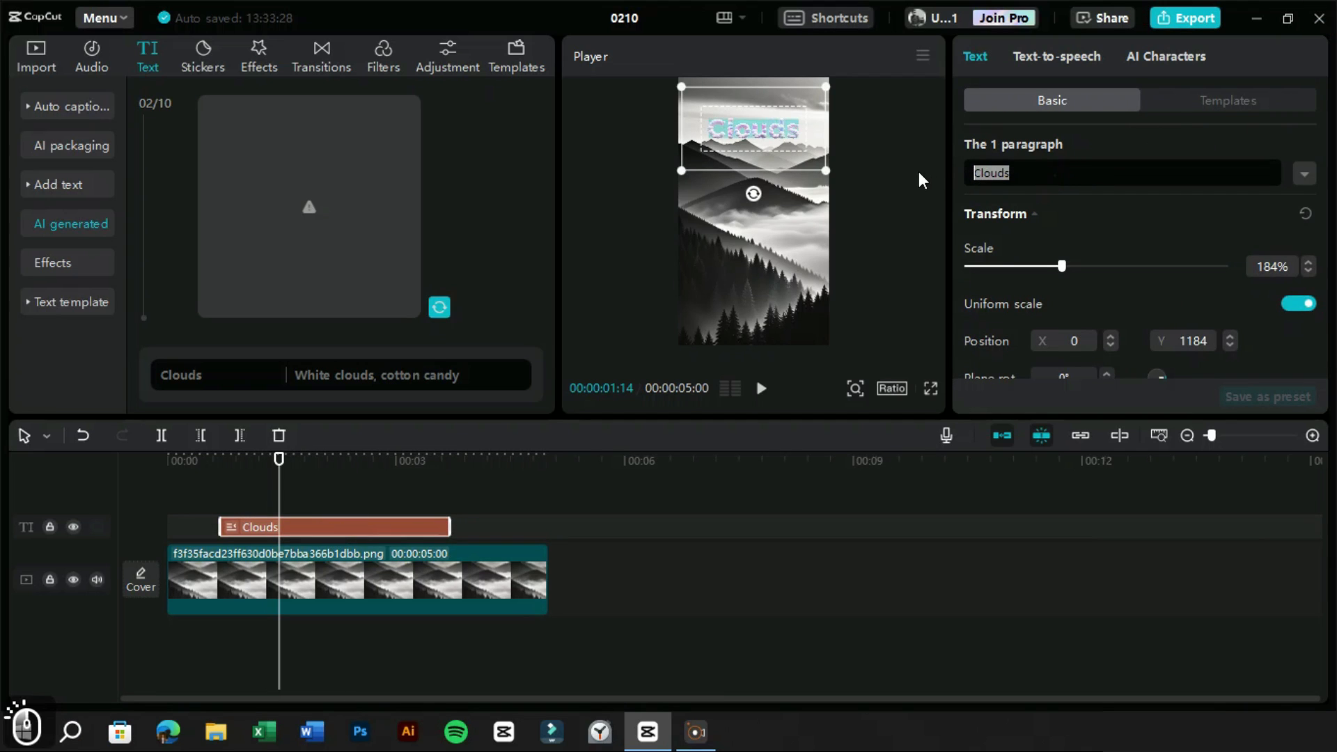
{"action": "key", "text": "shift"}
{"action": "type", "text": "White"}
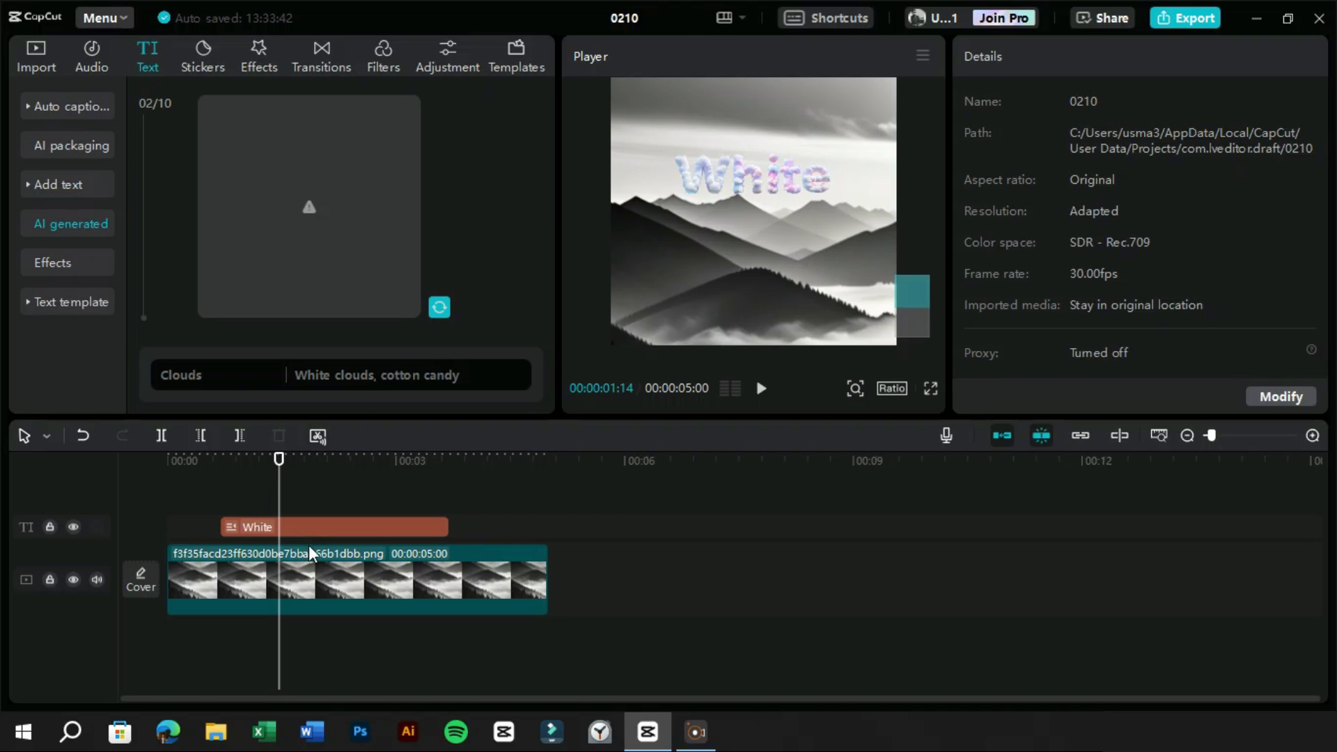
Step: Reopen the AI text generator's word and description fields for the 'White' overlay
{"action": "left_click", "coordinate": [255, 527]}
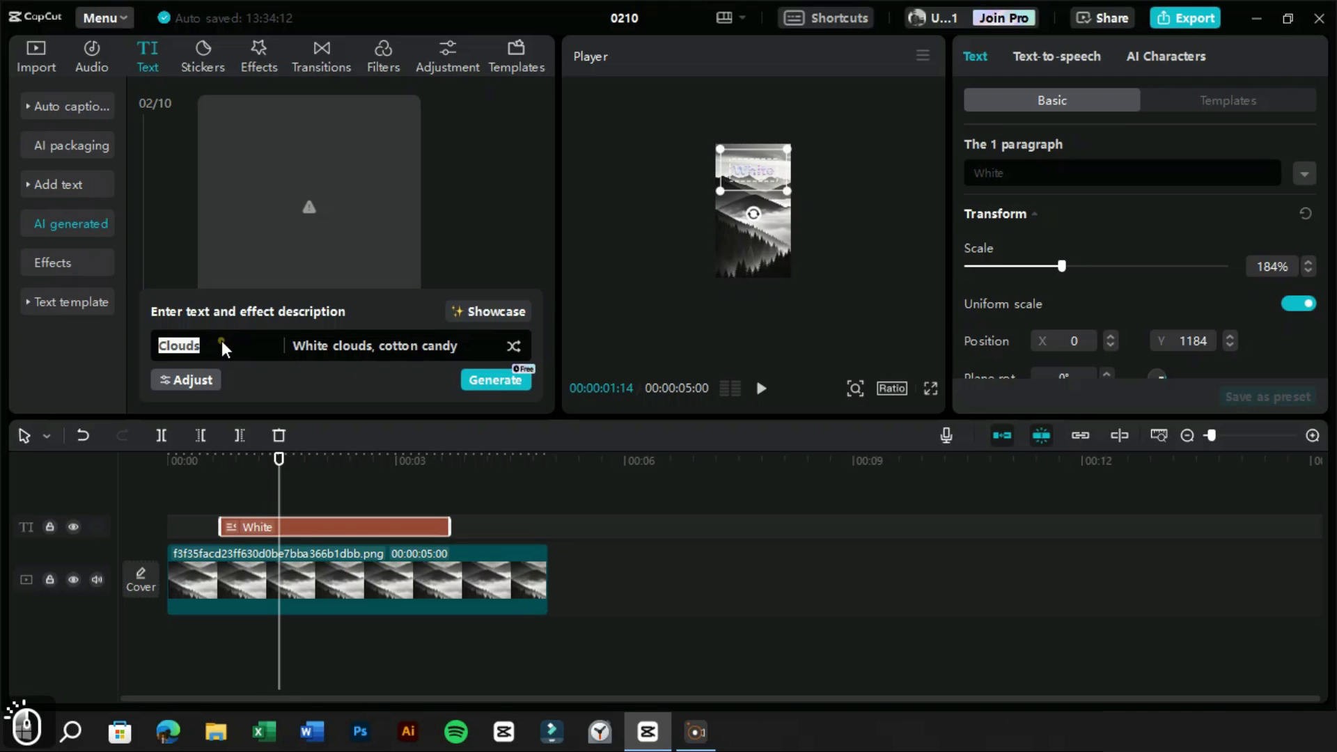
Step: Enter 'Aesthetic' with the description 'woods' and generate the text effect
{"action": "type", "text": "AI"}
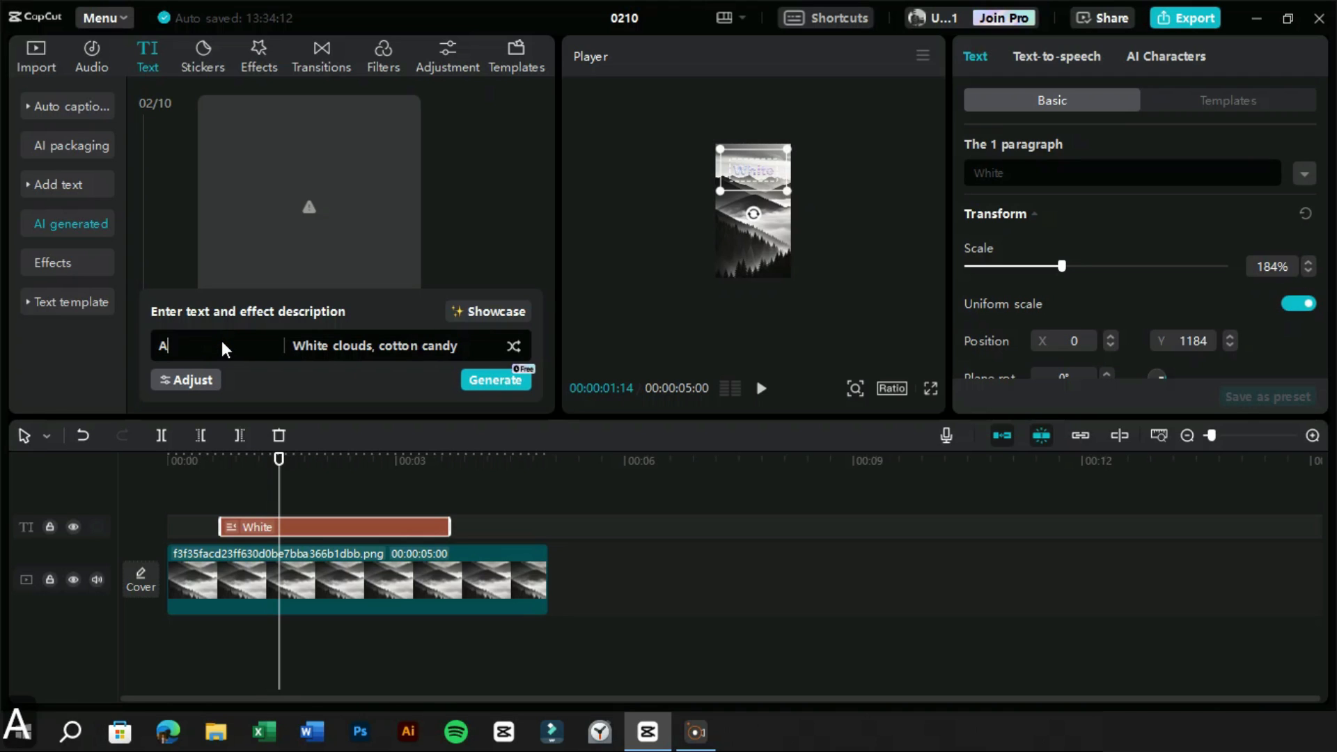
{"action": "type", "text": "esthetic"}
{"action": "left_click", "coordinate": [393, 346]}
{"action": "type", "text": "woods"}
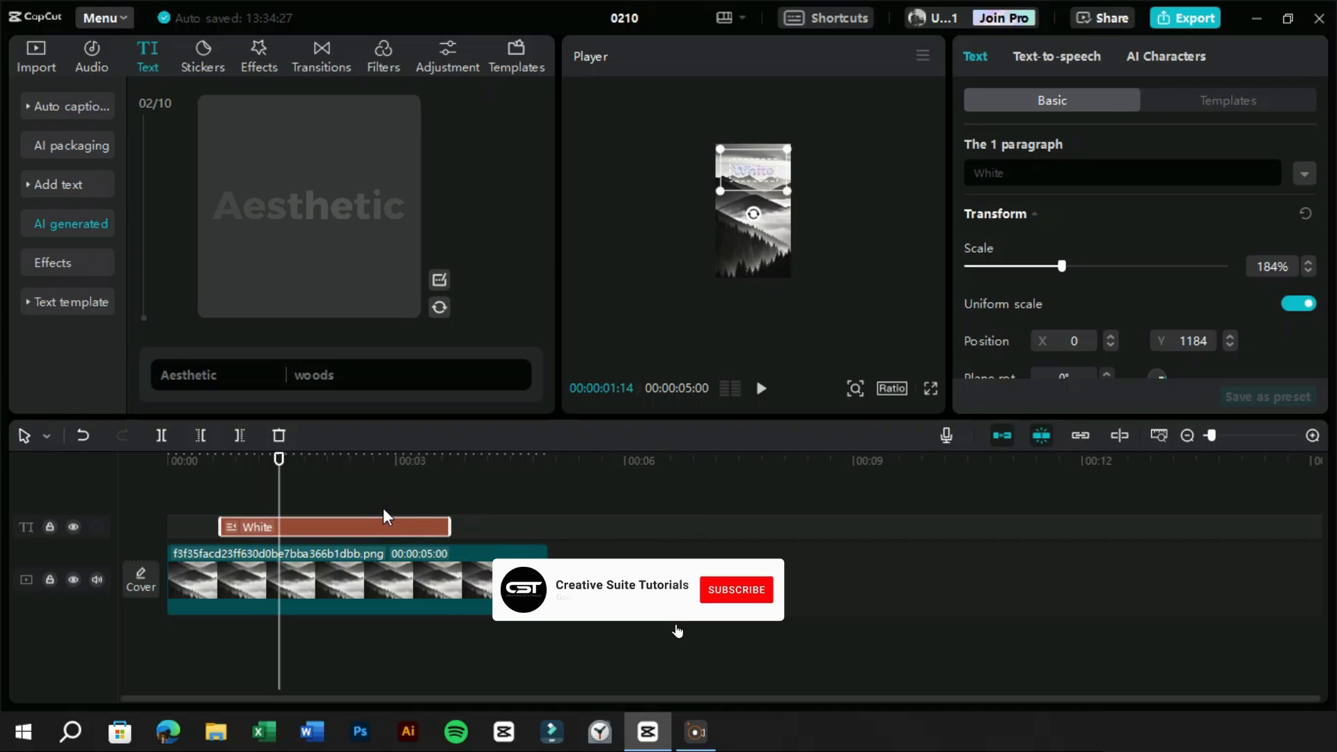
{"action": "left_click", "coordinate": [735, 589]}
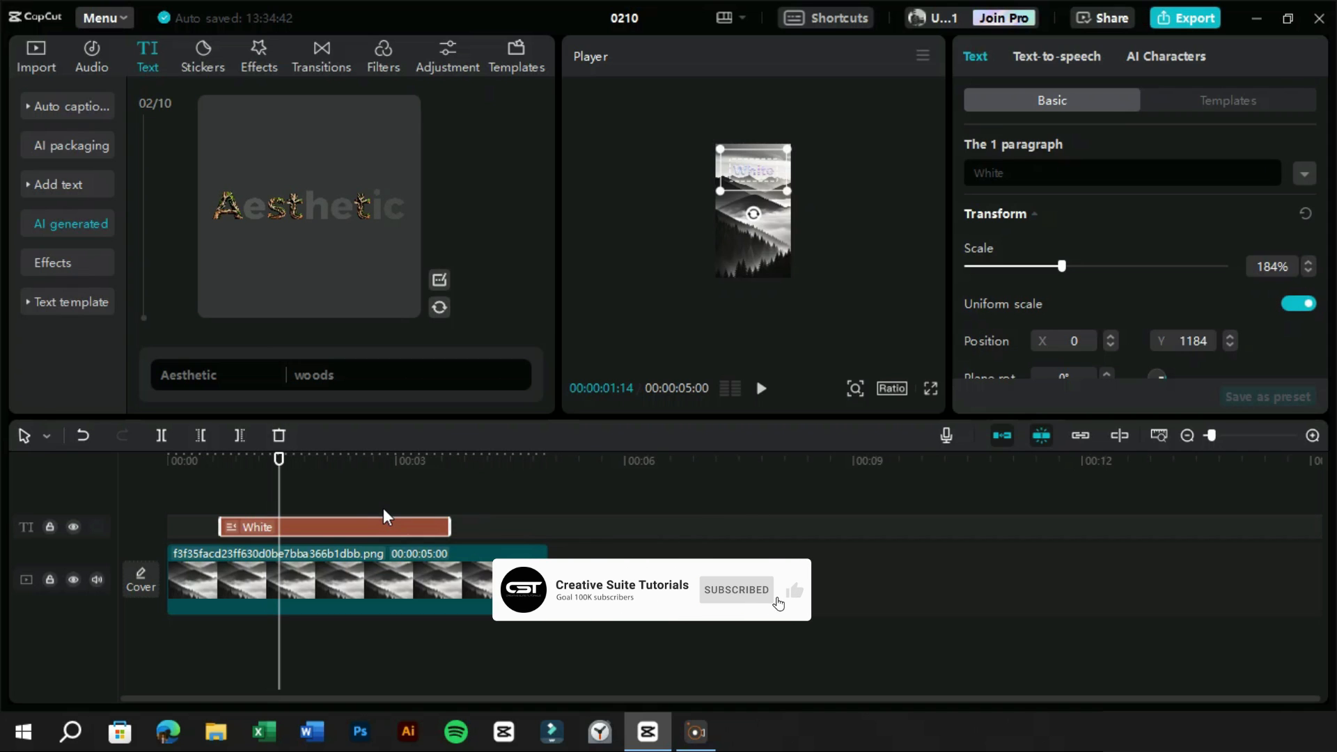